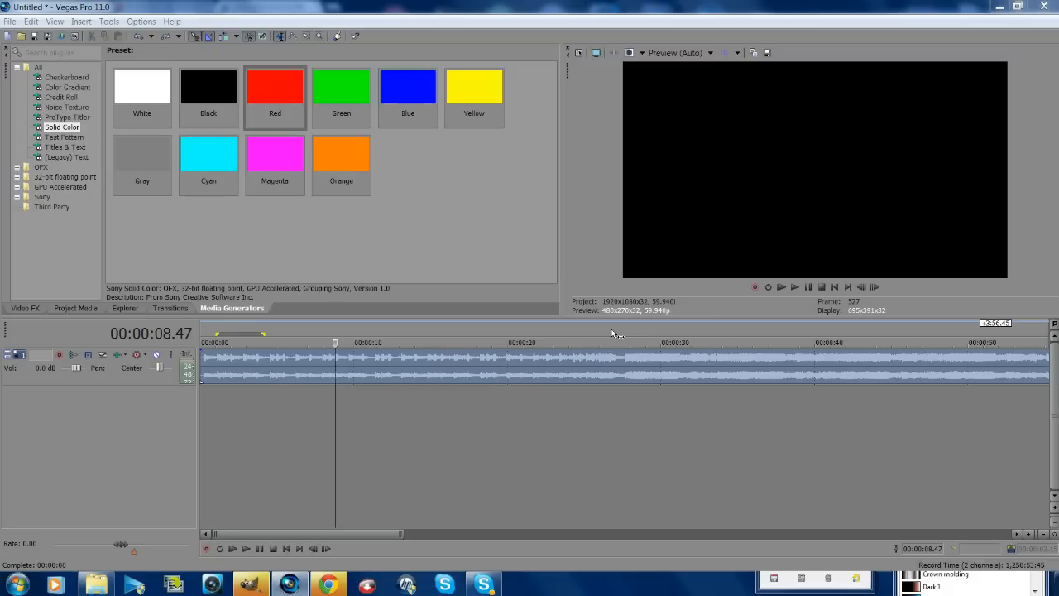
{"action": "mouse_move", "coordinate": [364, 182]}
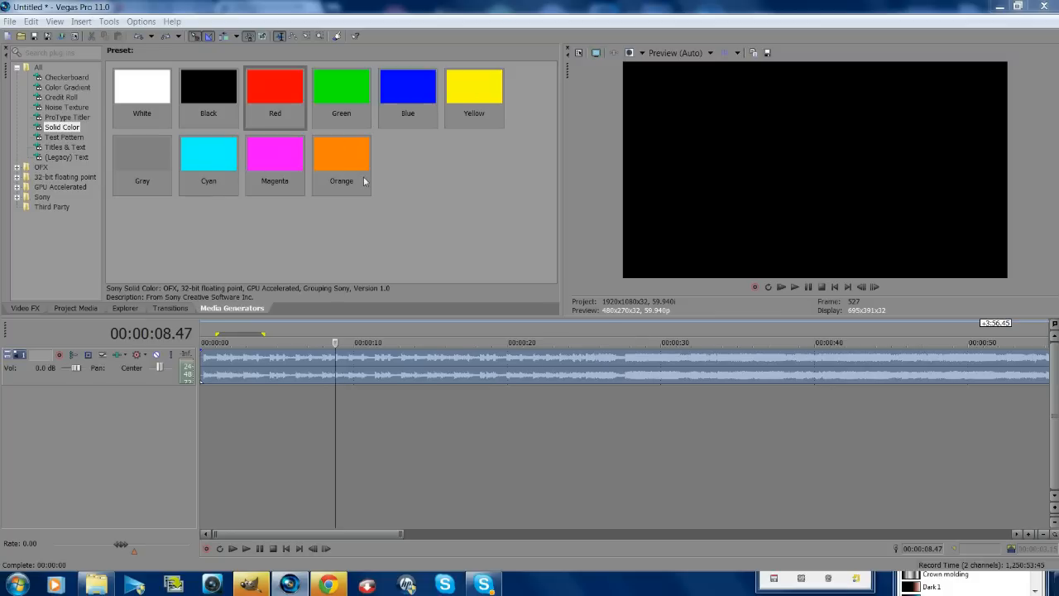
Show the Project Media tab and place the gameplay clip on the video track above the audio.
{"action": "left_click", "coordinate": [77, 308]}
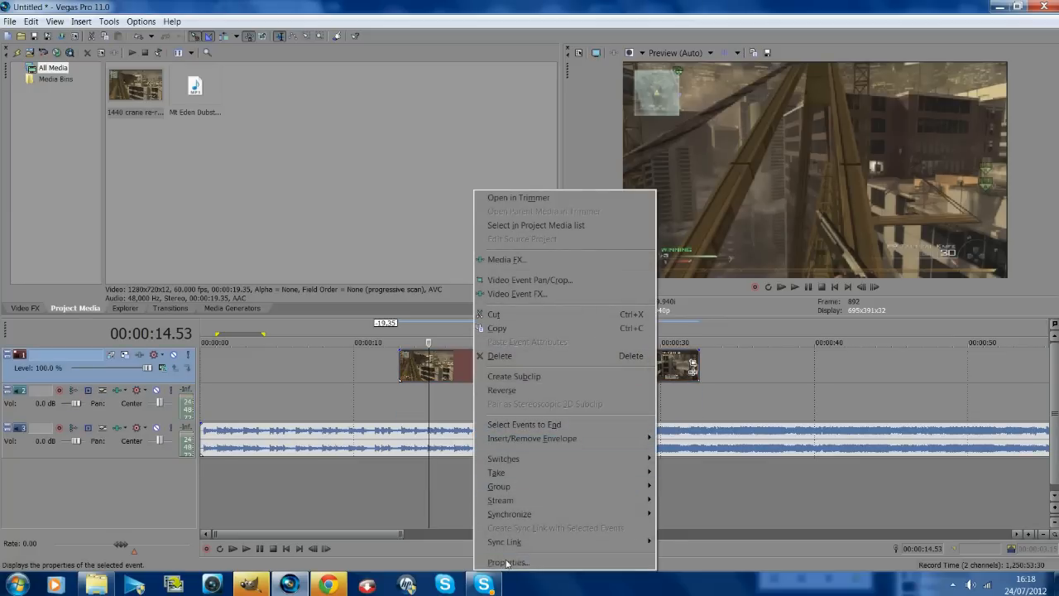
Disable resample in the clip's Properties, then preview the round-winning kill near 25 s.
{"action": "left_click", "coordinate": [506, 562]}
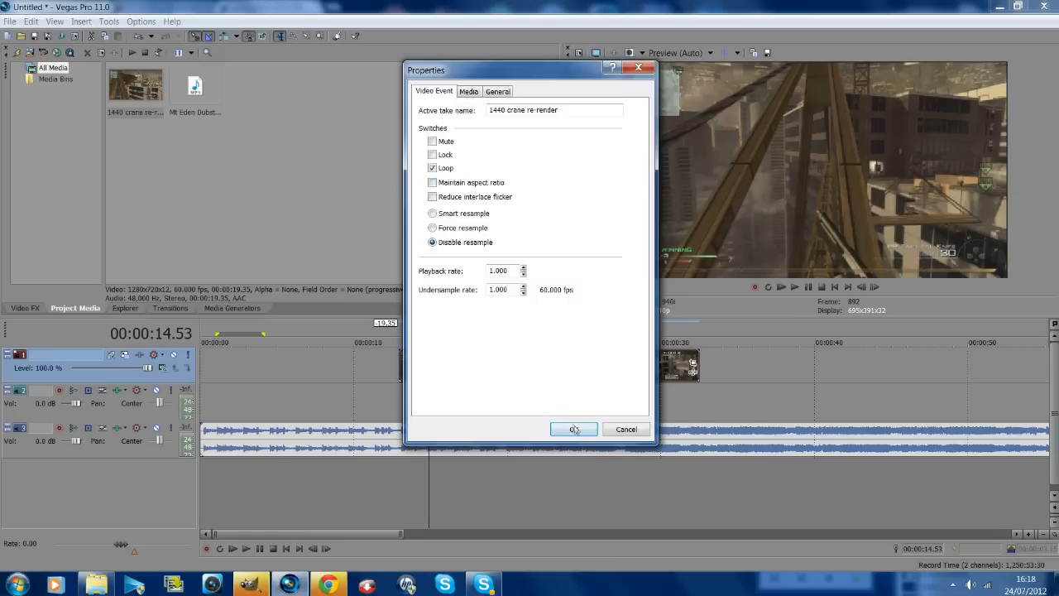
{"action": "left_click", "coordinate": [572, 429]}
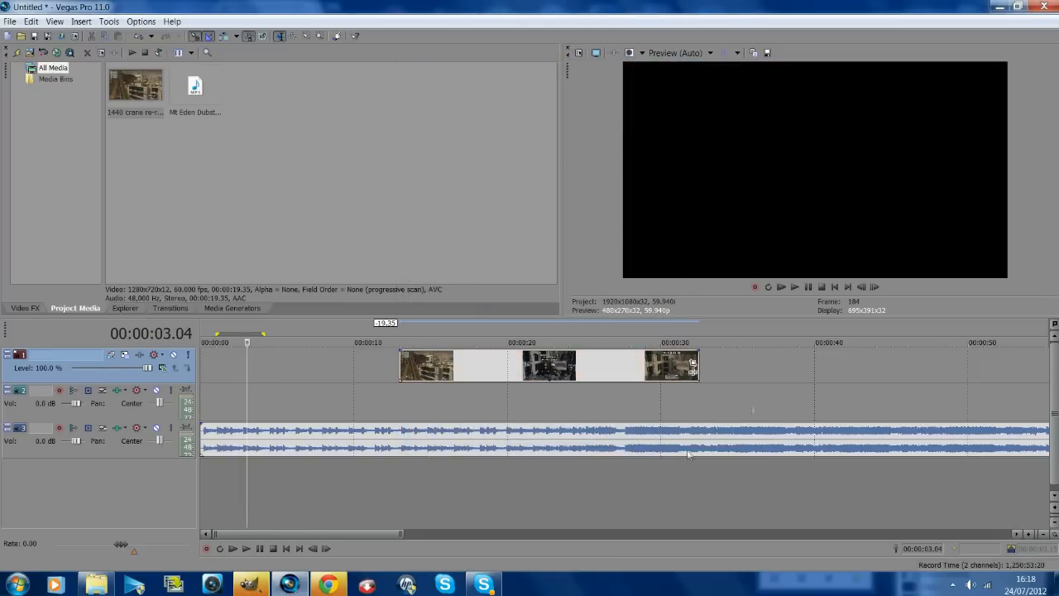
{"action": "left_click", "coordinate": [589, 340]}
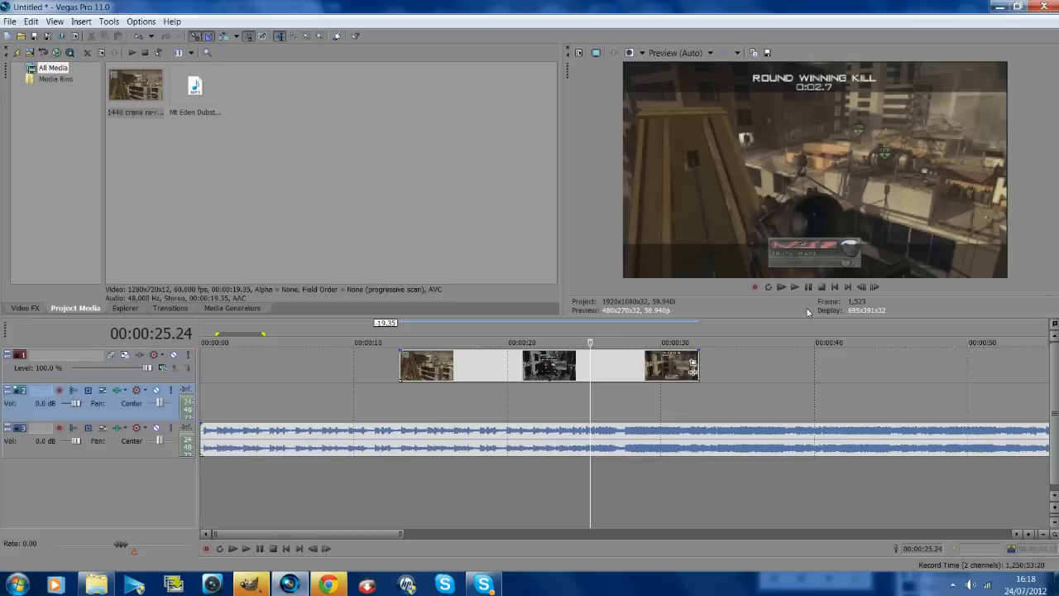
{"action": "mouse_move", "coordinate": [814, 298]}
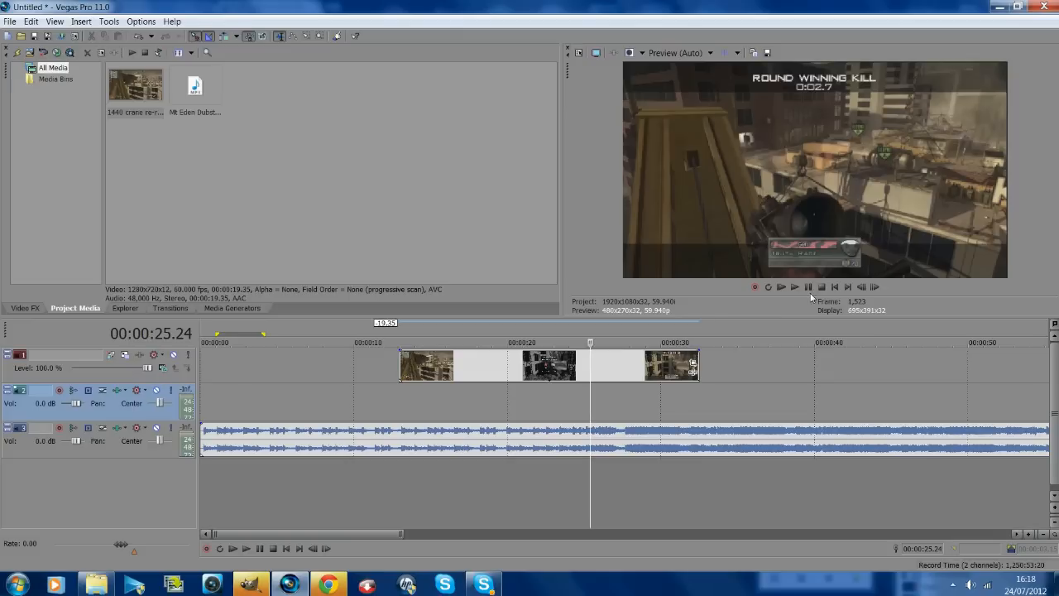
{"action": "mouse_move", "coordinate": [807, 288]}
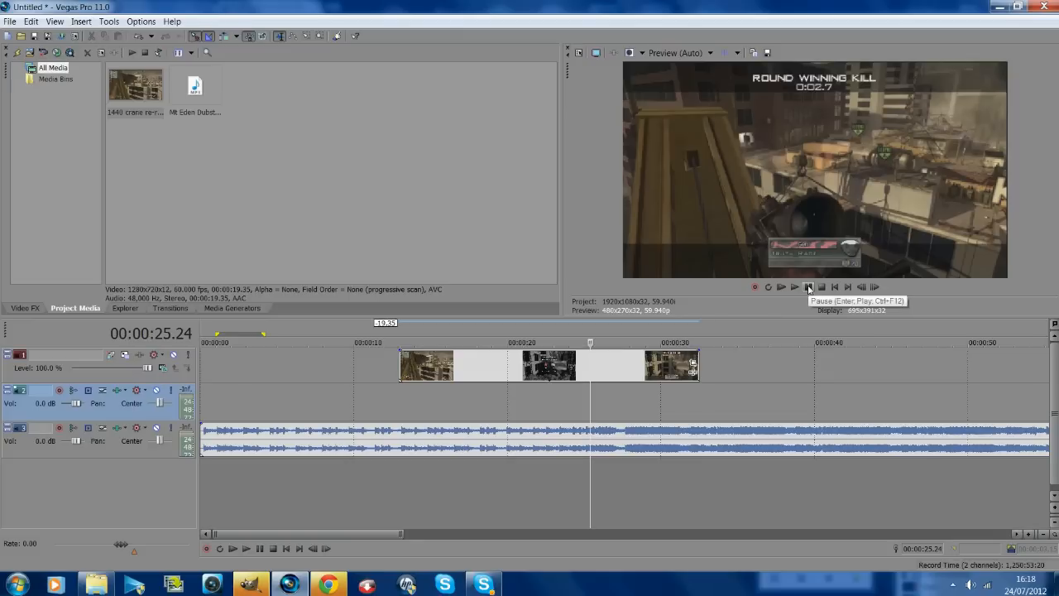
{"action": "left_click", "coordinate": [781, 286]}
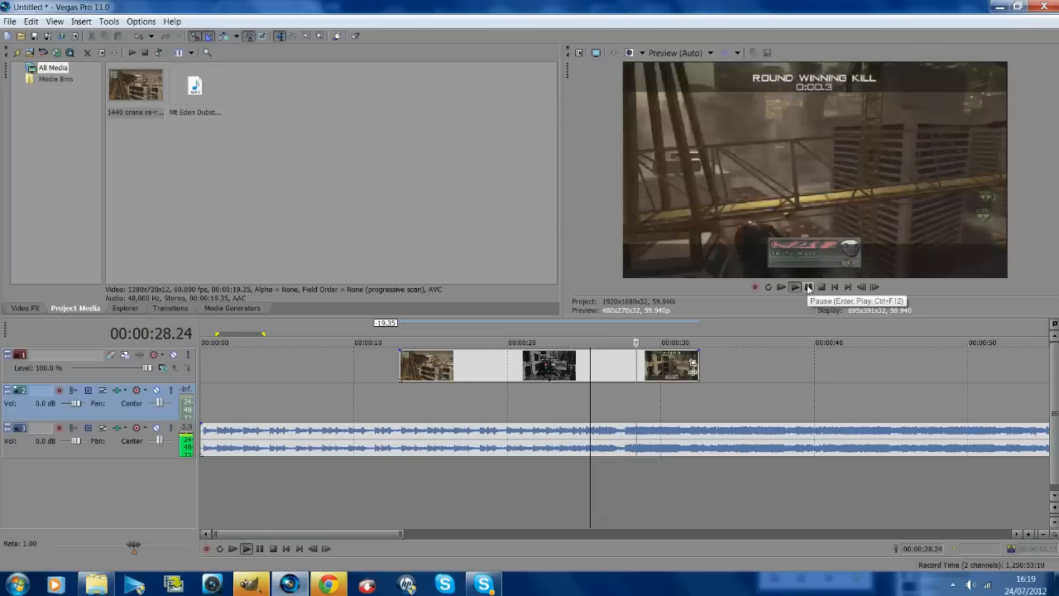
{"action": "left_click", "coordinate": [807, 286]}
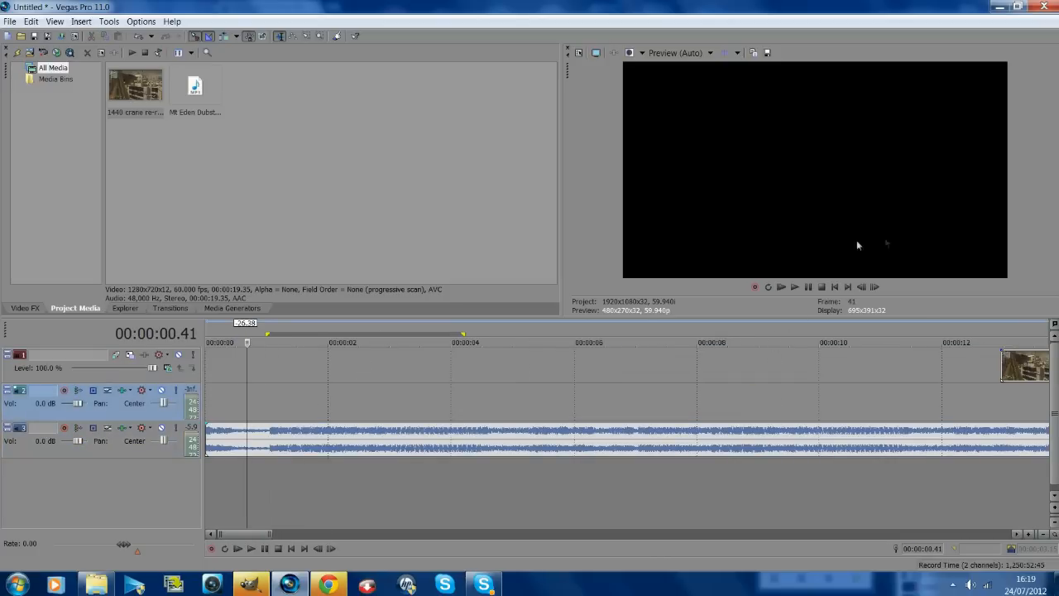
Slide the gameplay event to begin at 00:00:00 and return playback to the project start.
{"action": "left_click", "coordinate": [781, 286]}
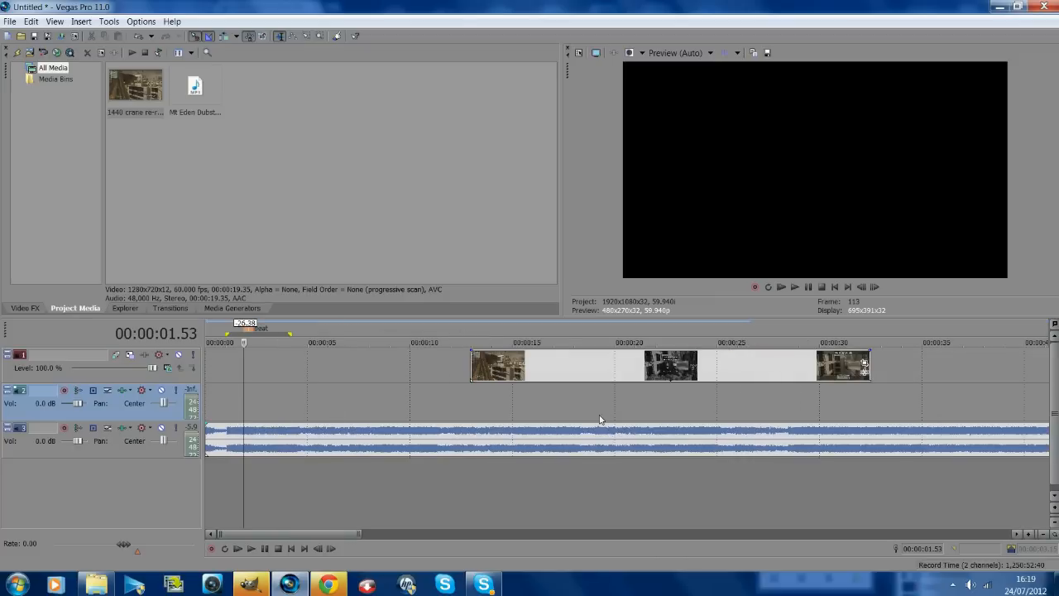
{"action": "mouse_move", "coordinate": [569, 416]}
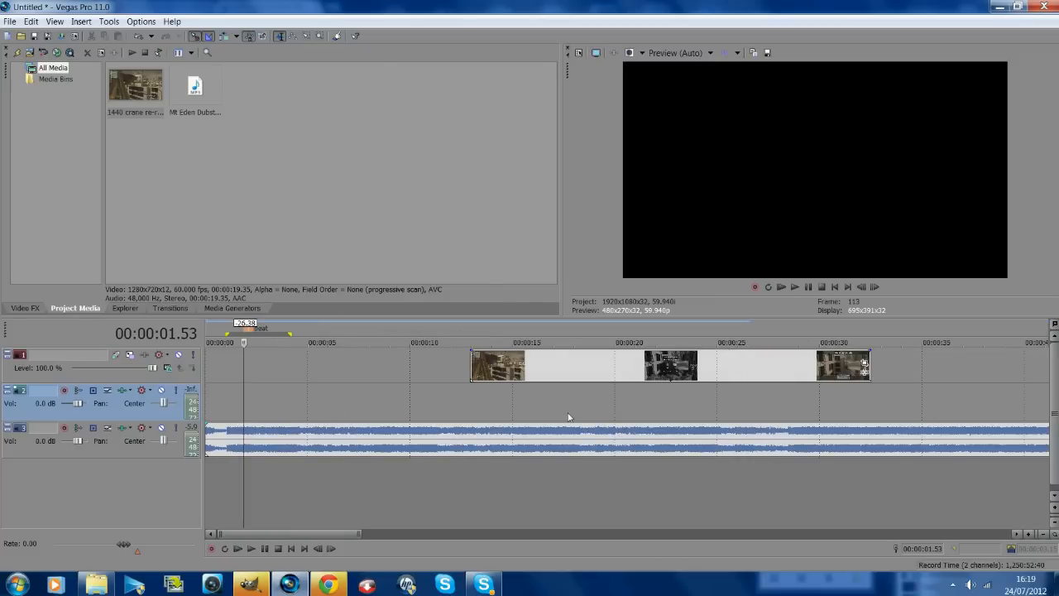
{"action": "mouse_move", "coordinate": [509, 381]}
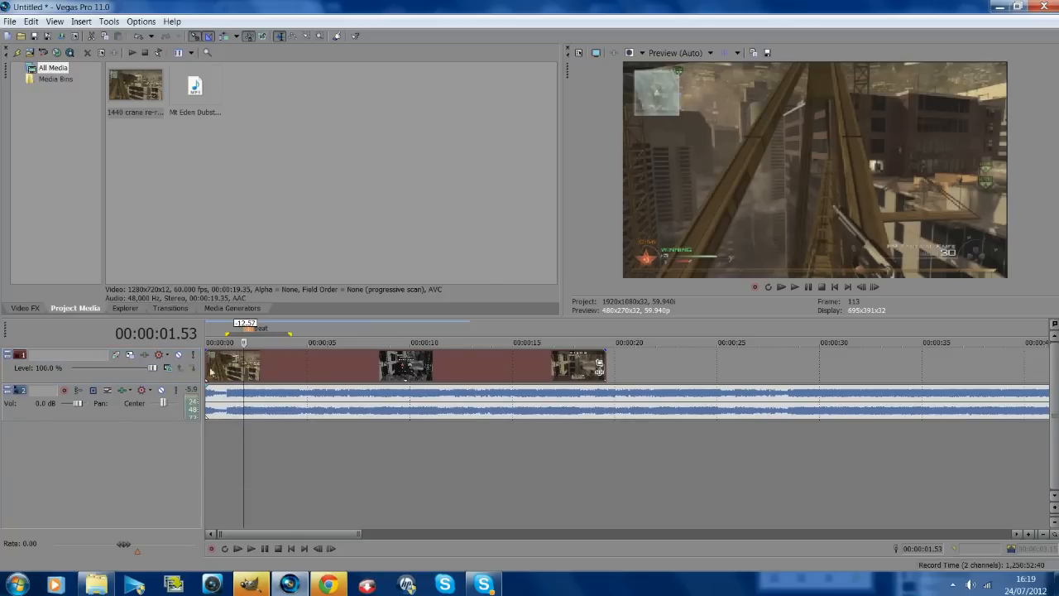
Insert a new video track and add Red Solid Color generator clips onto it.
{"action": "left_click", "coordinate": [232, 308]}
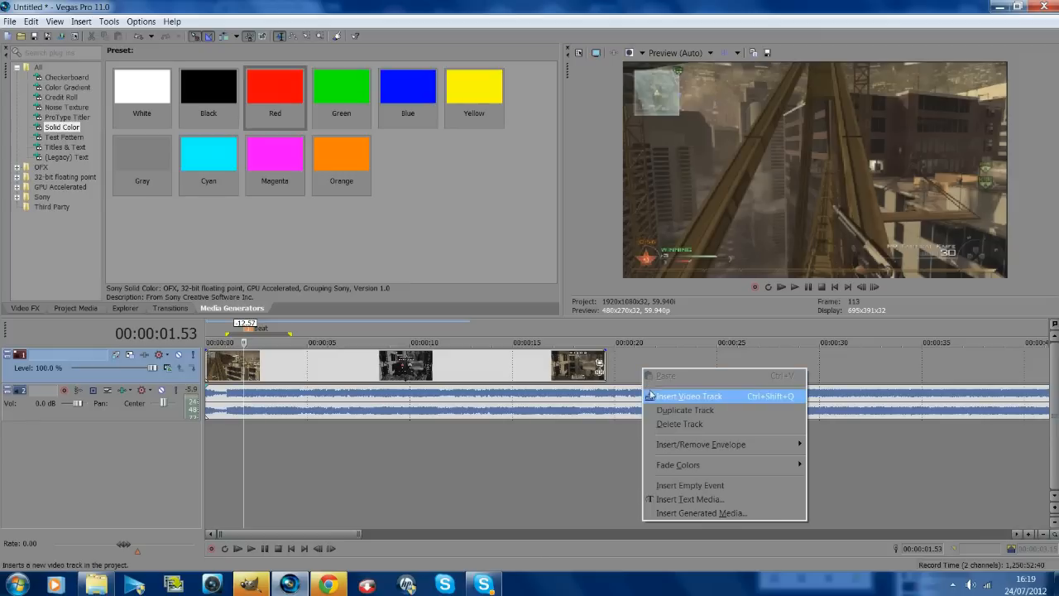
{"action": "left_click", "coordinate": [688, 395]}
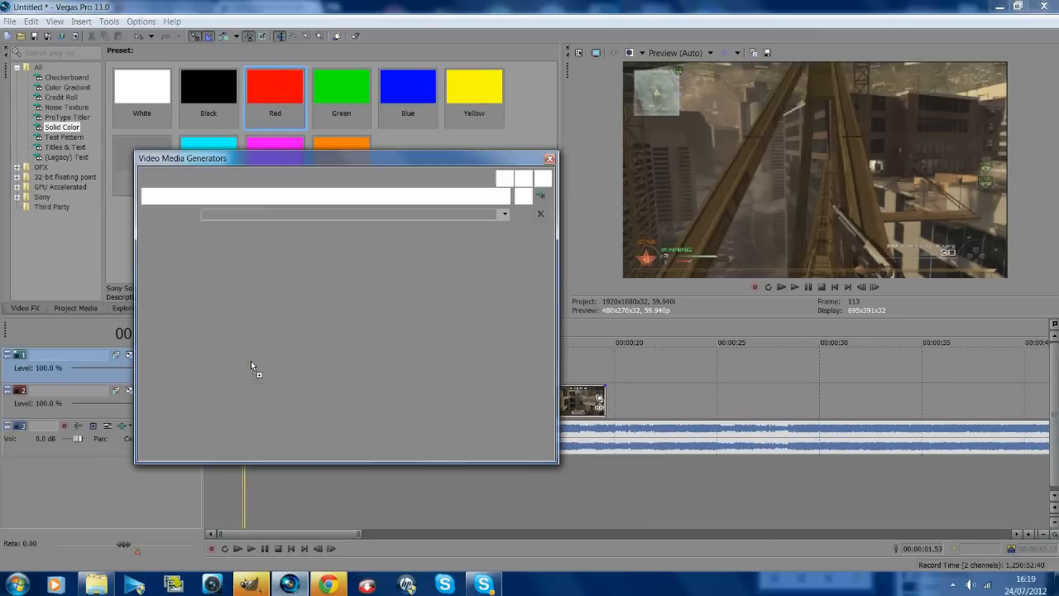
{"action": "left_click", "coordinate": [275, 86]}
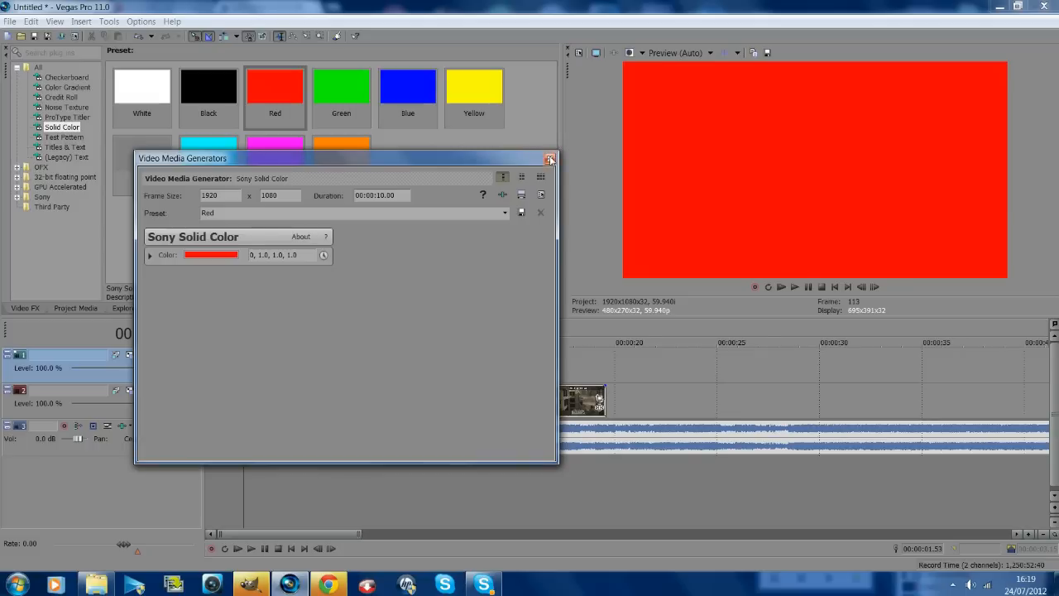
{"action": "left_click", "coordinate": [549, 159]}
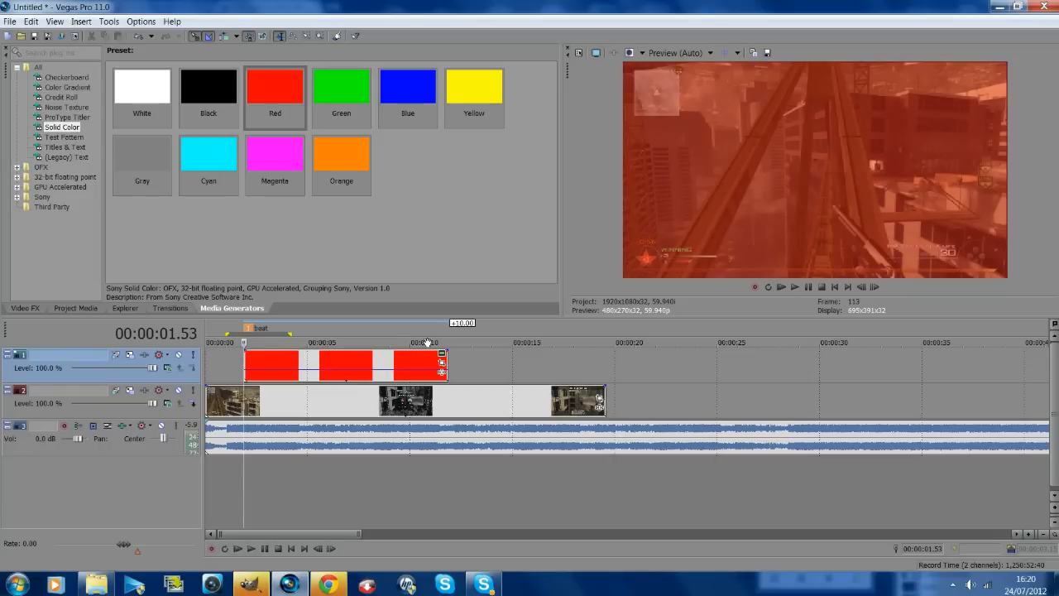
{"action": "mouse_move", "coordinate": [442, 368]}
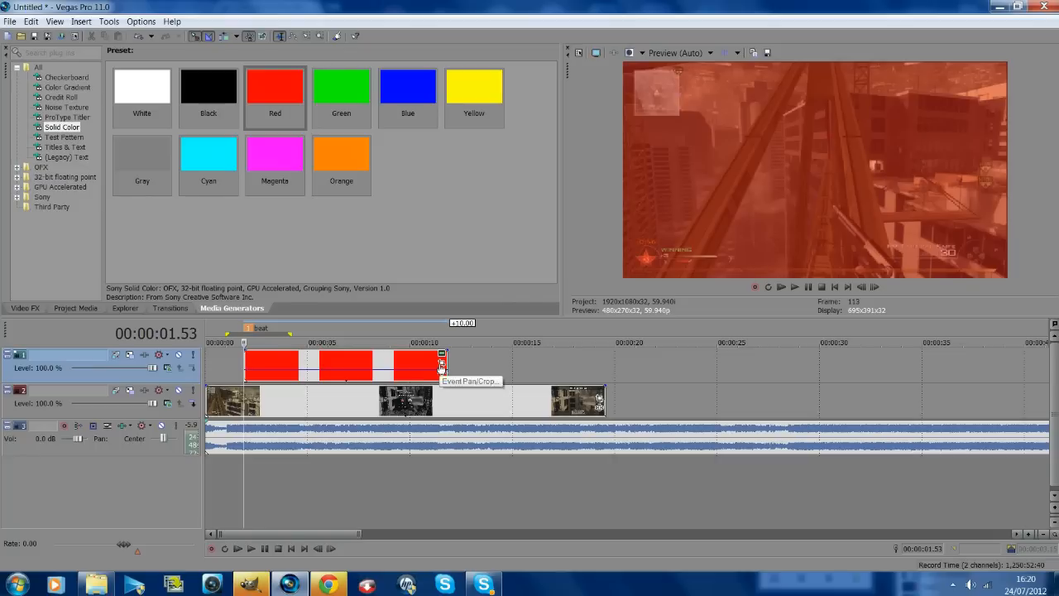
Adjust the first red event's Pan/Crop frame edges, then restore the Default full-size framing.
{"action": "left_click", "coordinate": [440, 354]}
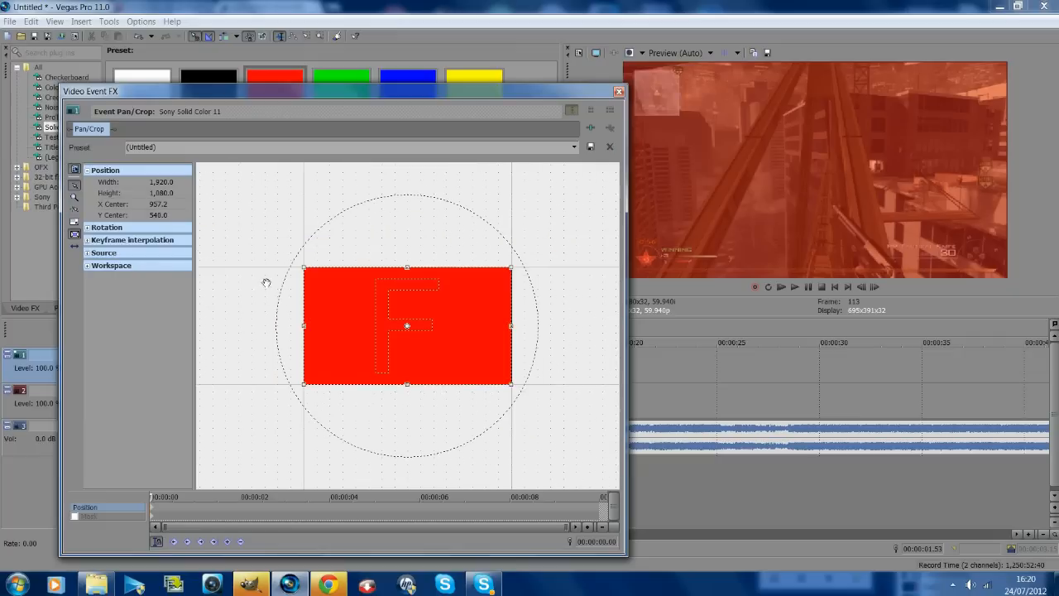
{"action": "left_click_drag", "start_coordinate": [305, 324], "coordinate": [238, 324]}
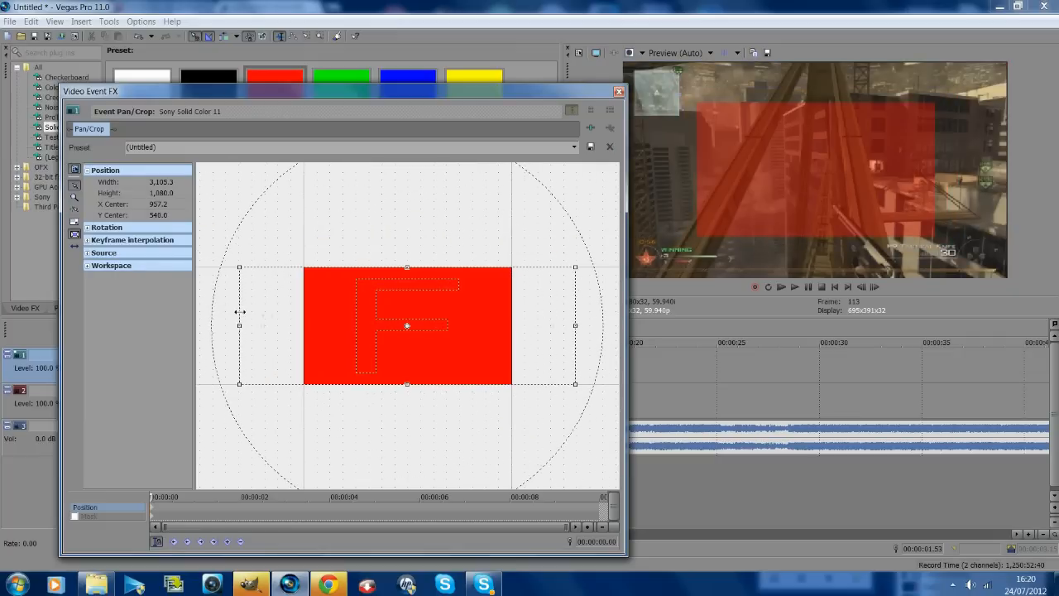
{"action": "left_click_drag", "start_coordinate": [238, 325], "coordinate": [364, 327]}
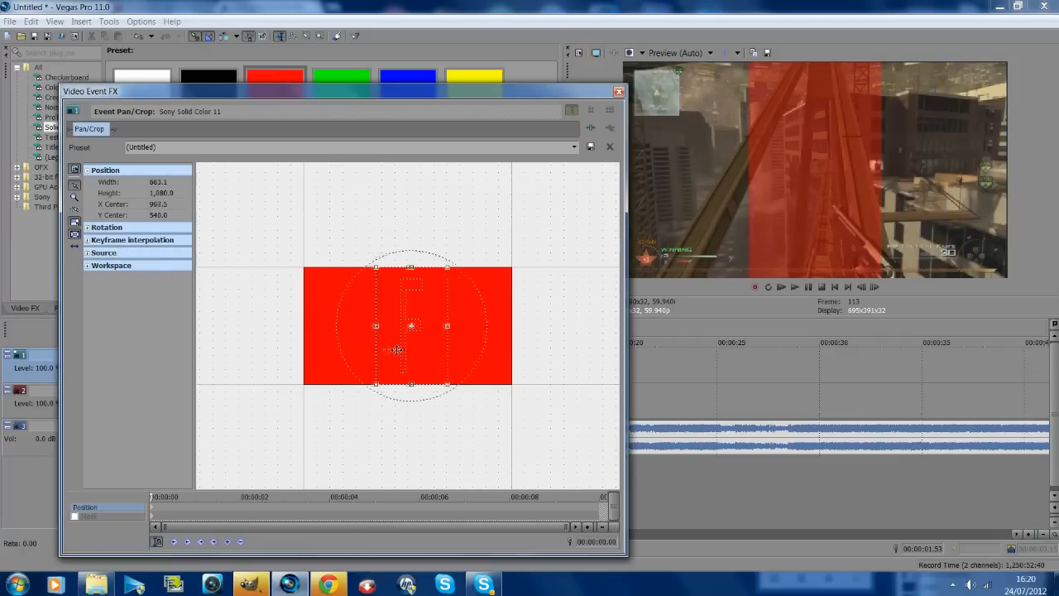
{"action": "left_click_drag", "start_coordinate": [411, 324], "coordinate": [462, 324]}
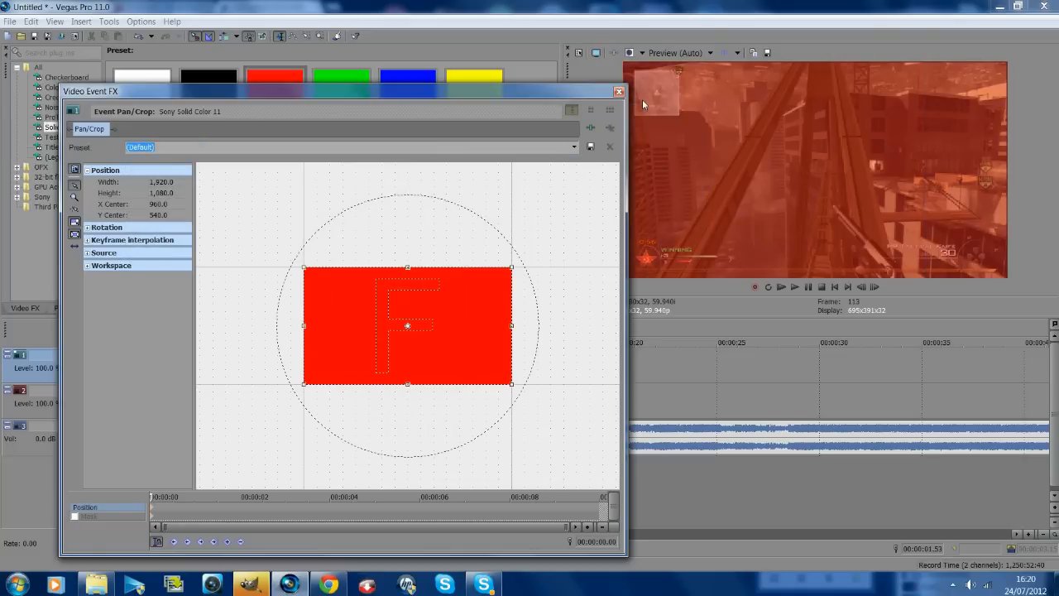
{"action": "mouse_move", "coordinate": [308, 327]}
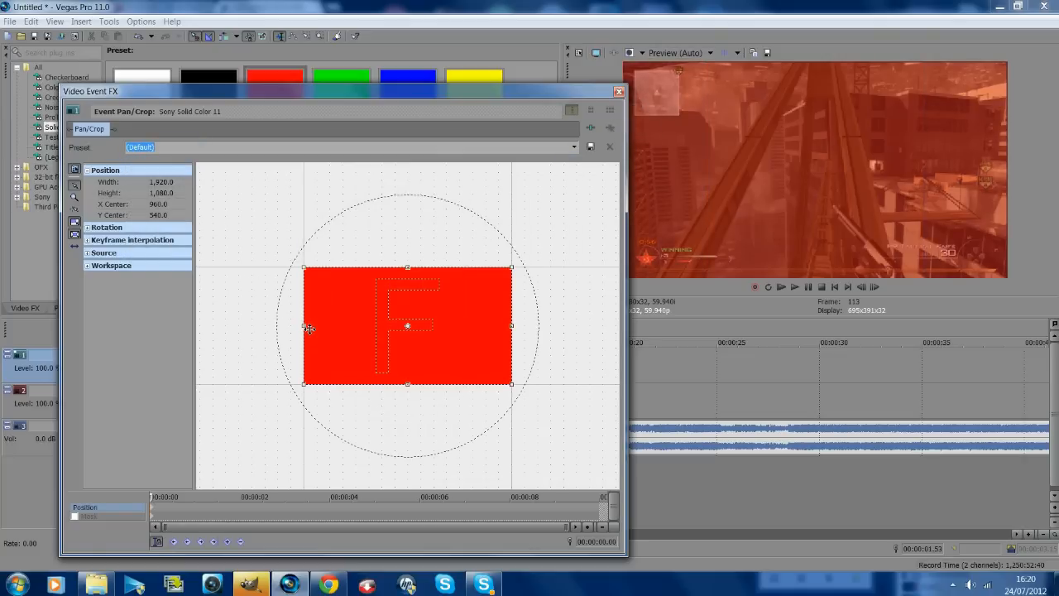
{"action": "mouse_move", "coordinate": [424, 86]}
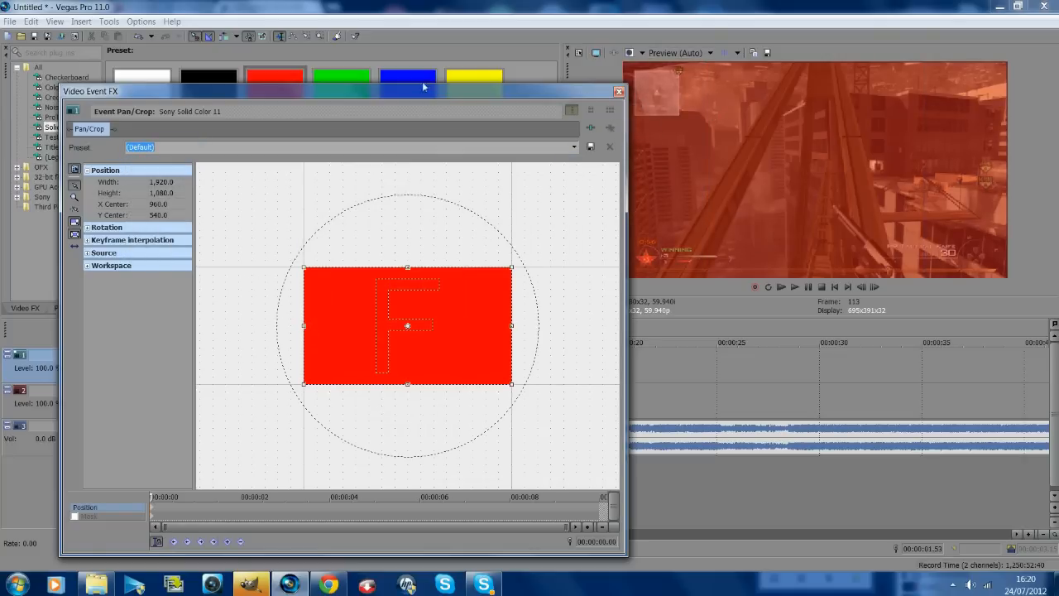
Draw a narrow rectangular mask on the left so only a vertical red bar overlays the gameplay.
{"action": "left_click", "coordinate": [608, 91]}
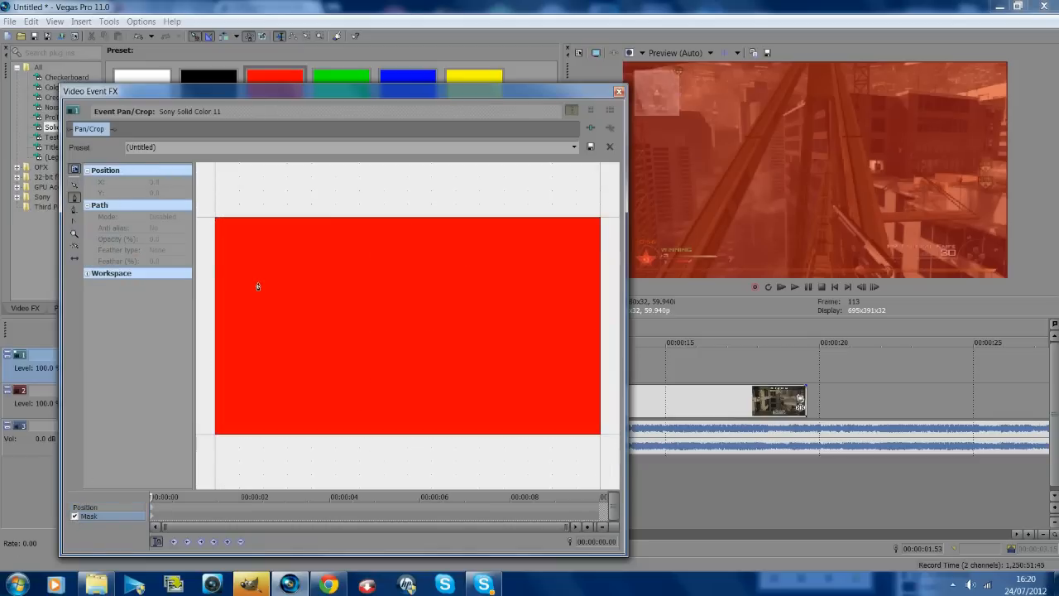
{"action": "mouse_move", "coordinate": [311, 199]}
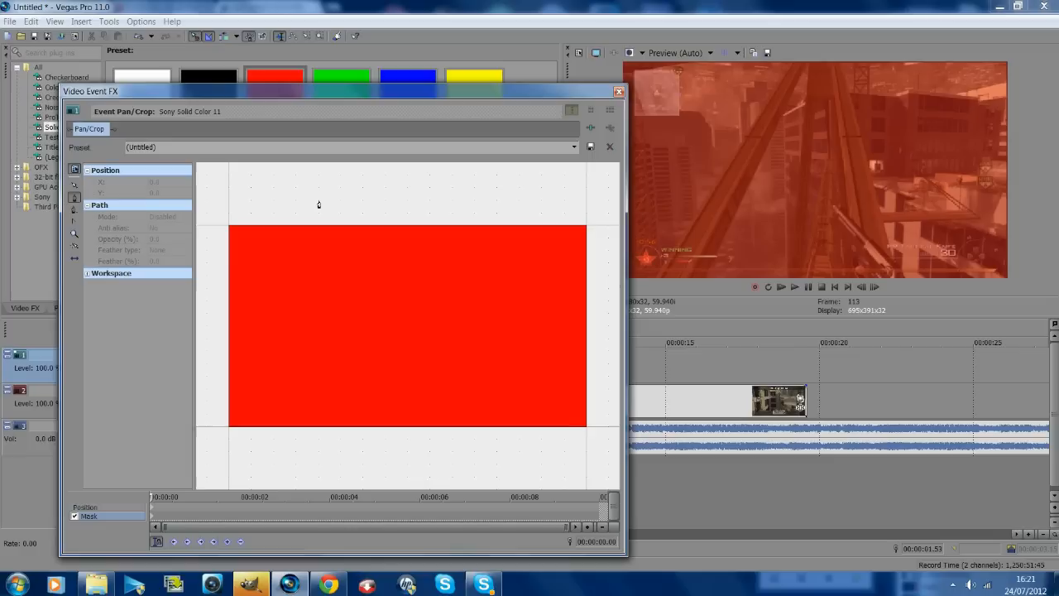
{"action": "left_click", "coordinate": [317, 201]}
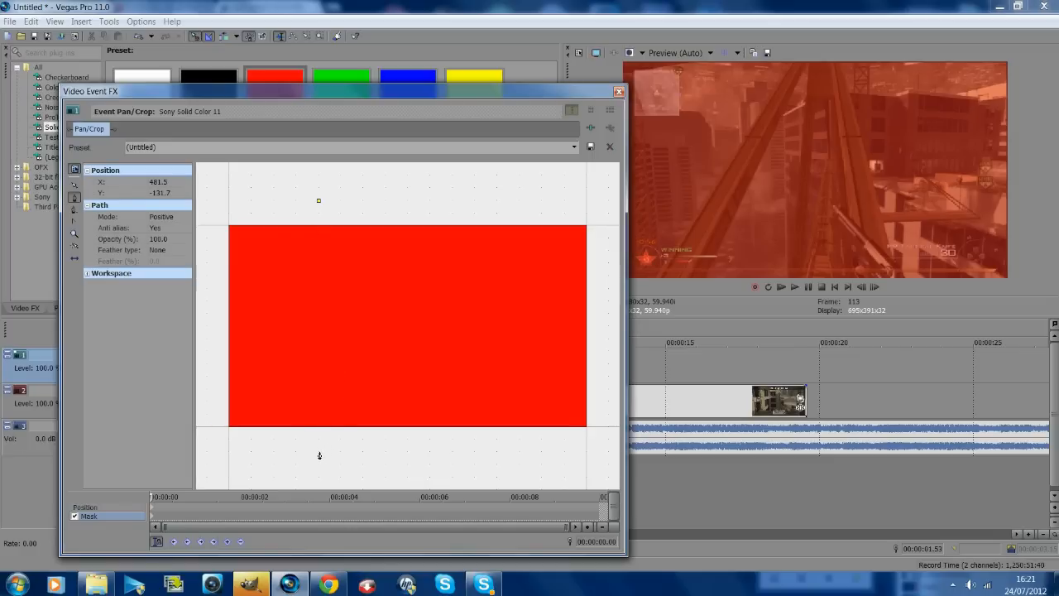
{"action": "left_click_drag", "start_coordinate": [318, 202], "coordinate": [318, 453]}
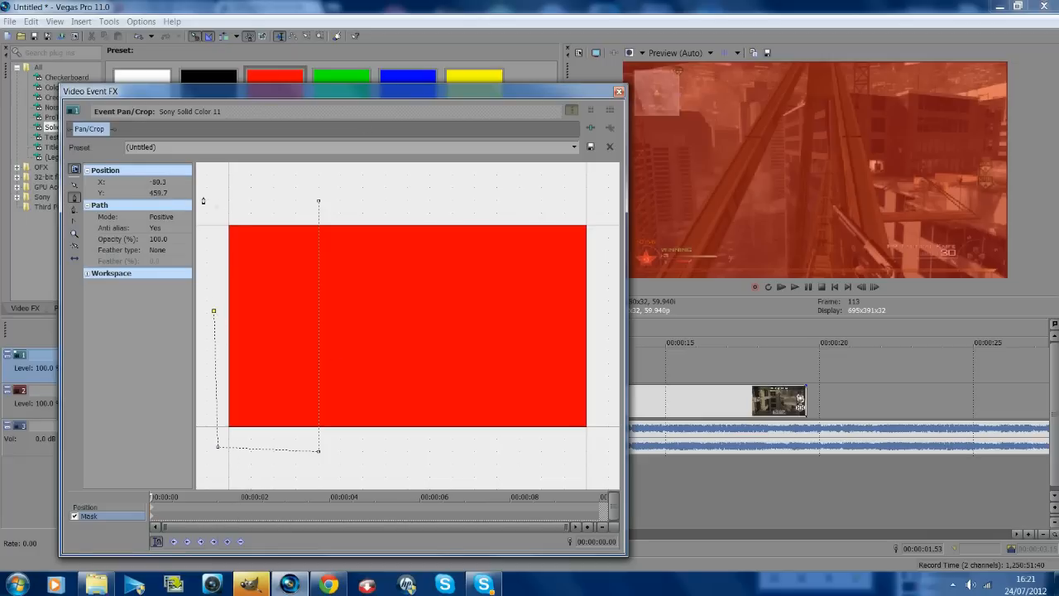
{"action": "left_click_drag", "start_coordinate": [318, 322], "coordinate": [215, 322]}
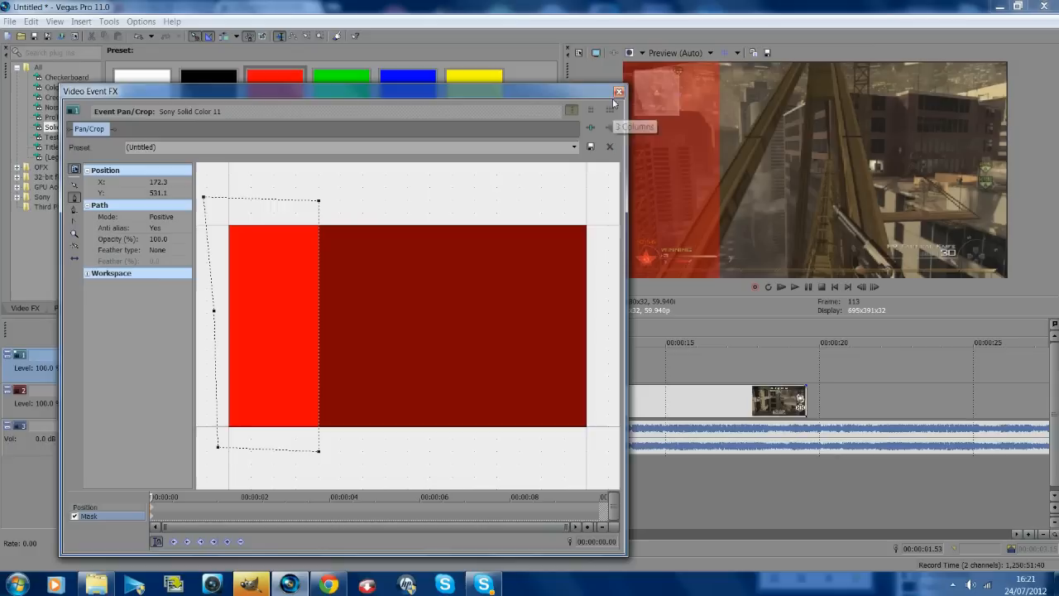
{"action": "left_click", "coordinate": [617, 91]}
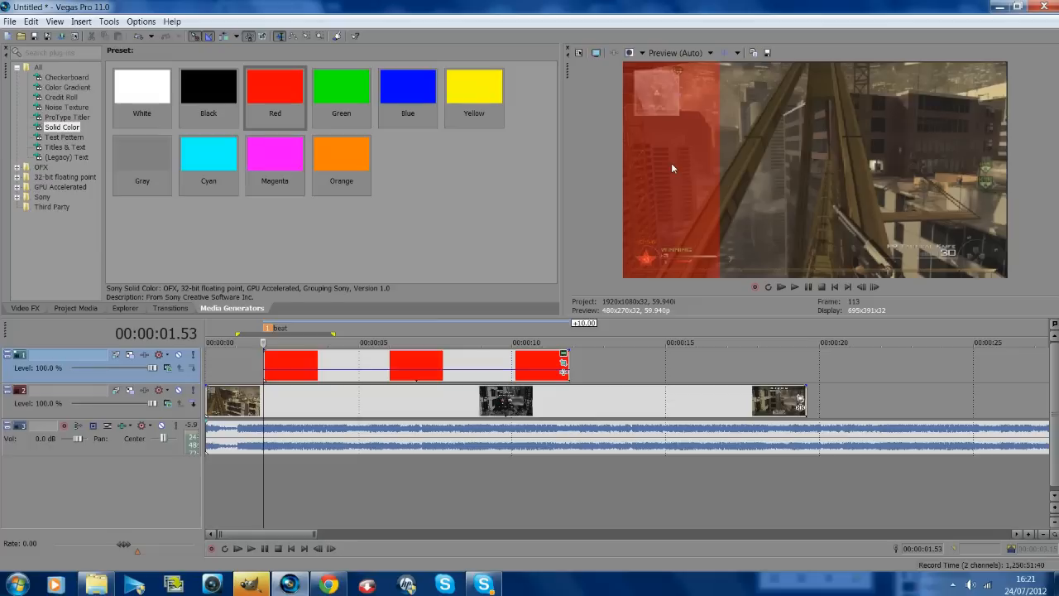
{"action": "mouse_move", "coordinate": [367, 394]}
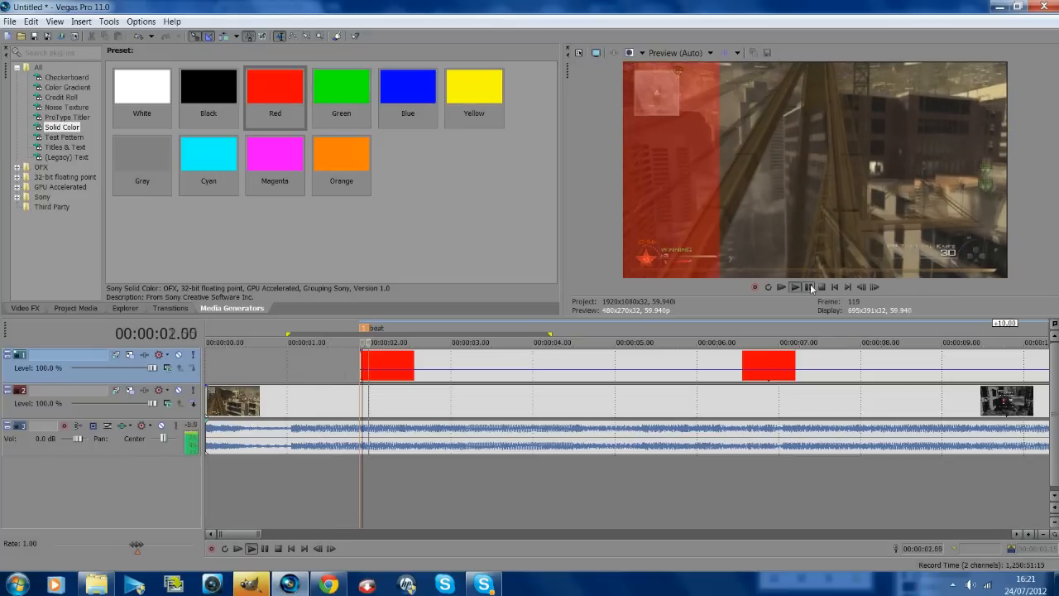
Drag the red event's top-right handle to fade the bar out at its end.
{"action": "left_click", "coordinate": [781, 286]}
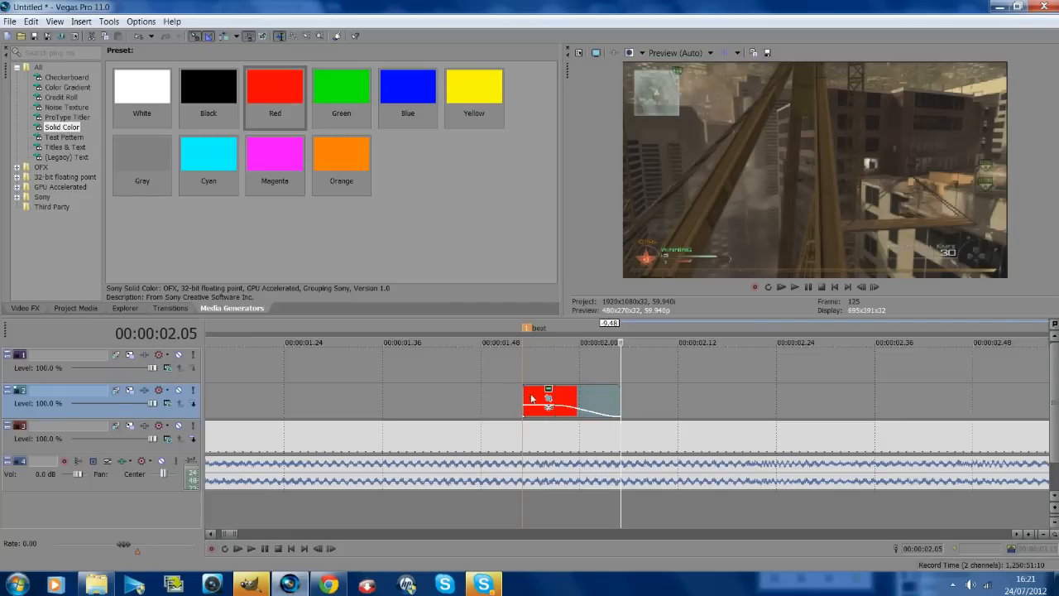
Copy the red bar event and paste it on the upper track as a new media copy.
{"action": "right_click", "coordinate": [549, 398]}
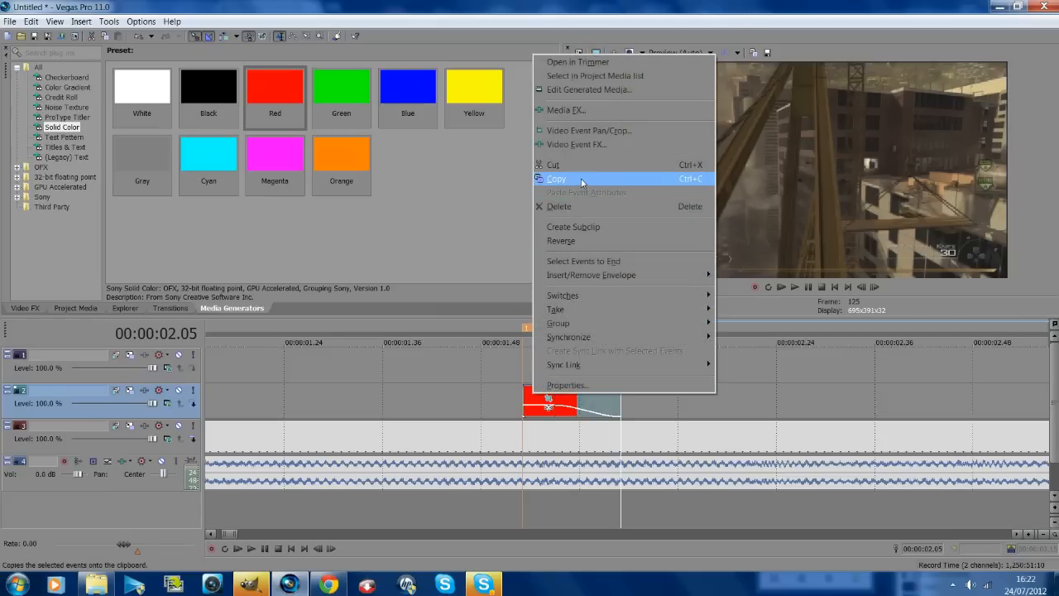
{"action": "left_click", "coordinate": [555, 179]}
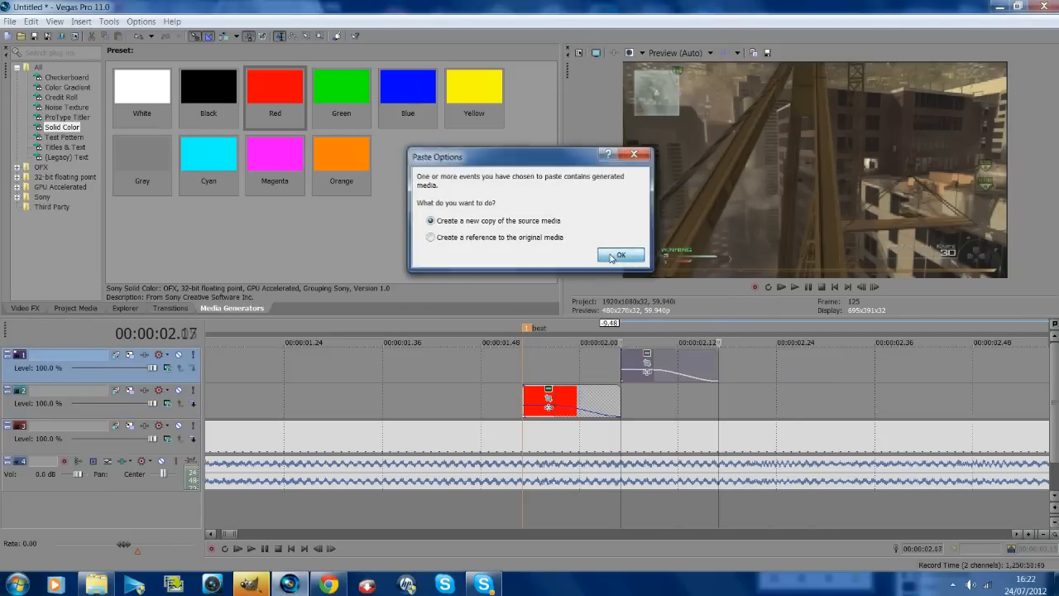
{"action": "left_click", "coordinate": [620, 254]}
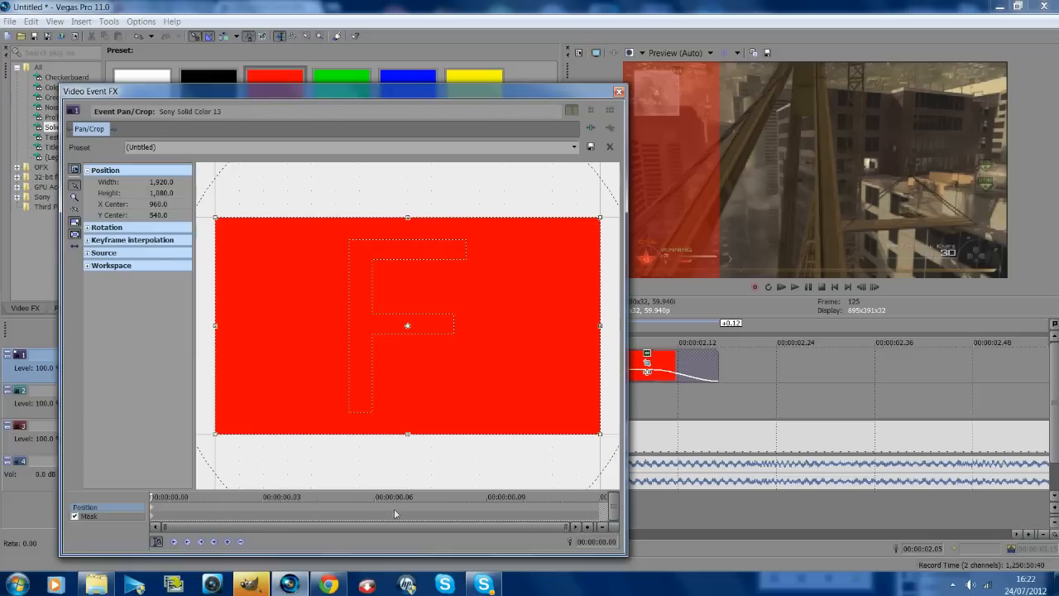
{"action": "mouse_move", "coordinate": [560, 341]}
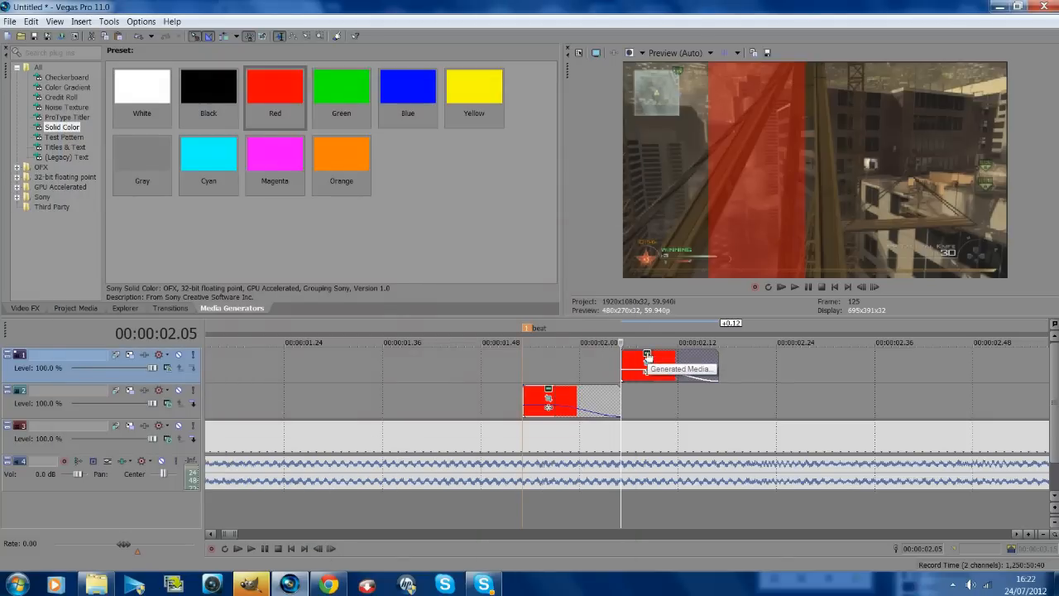
Recolour the copied bar's Sony Solid Color to blue and preview the red-then-blue flash.
{"action": "double_click", "coordinate": [649, 361]}
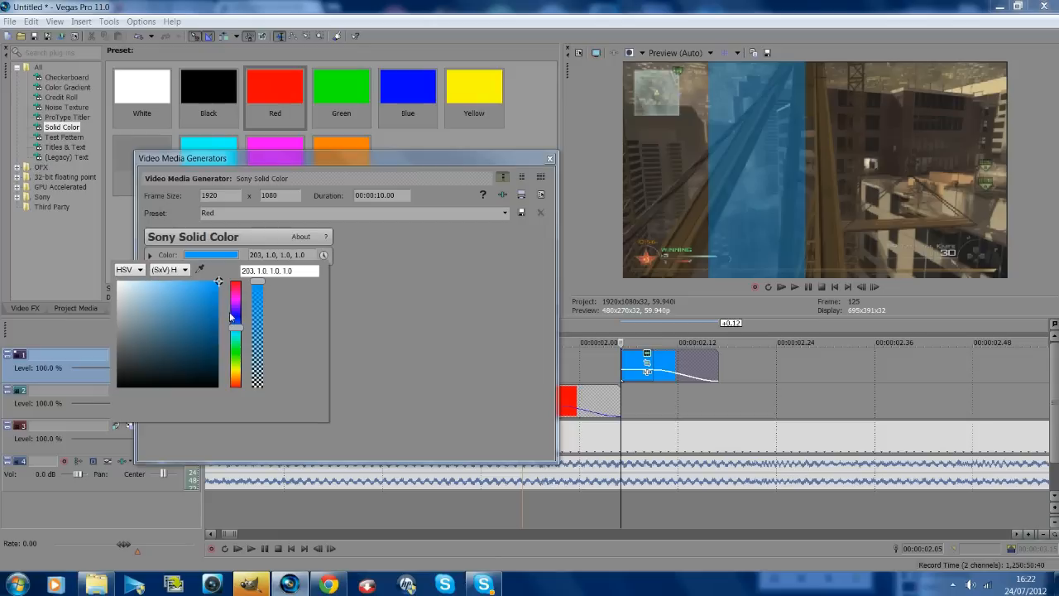
{"action": "left_click", "coordinate": [149, 254]}
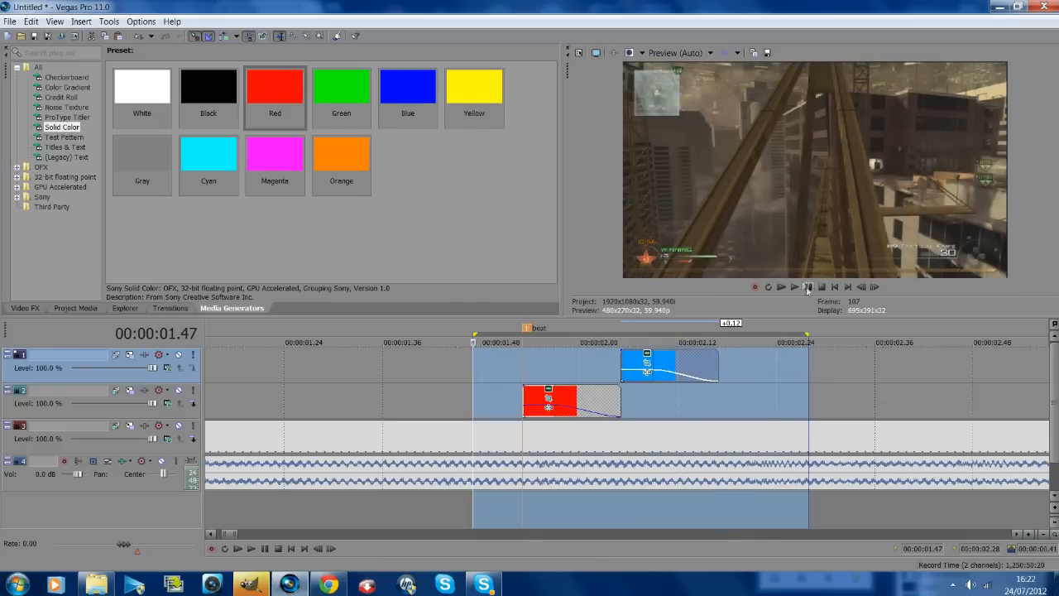
{"action": "left_click", "coordinate": [794, 286]}
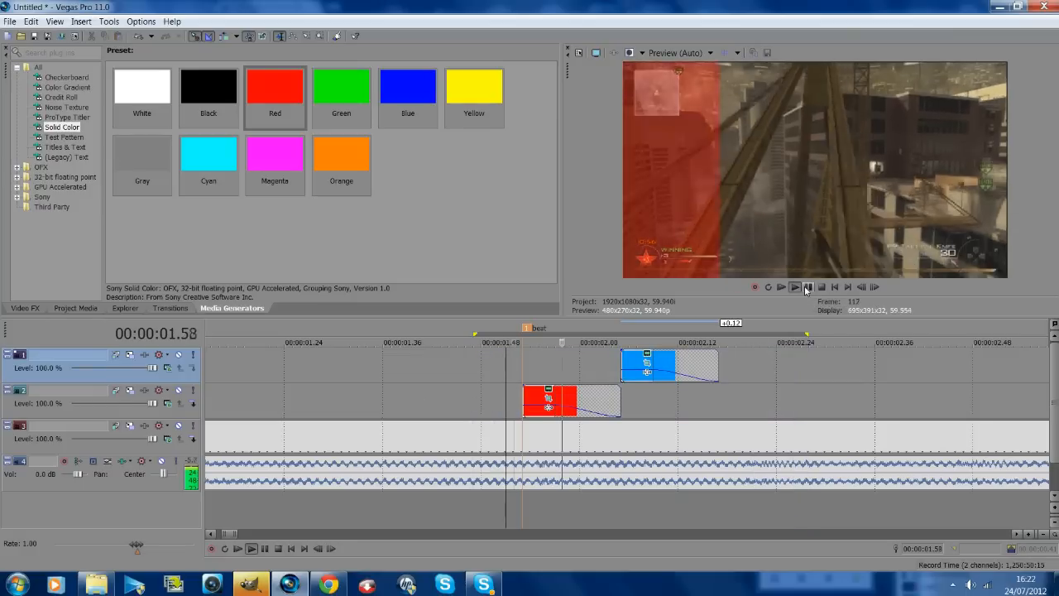
{"action": "left_click", "coordinate": [807, 286]}
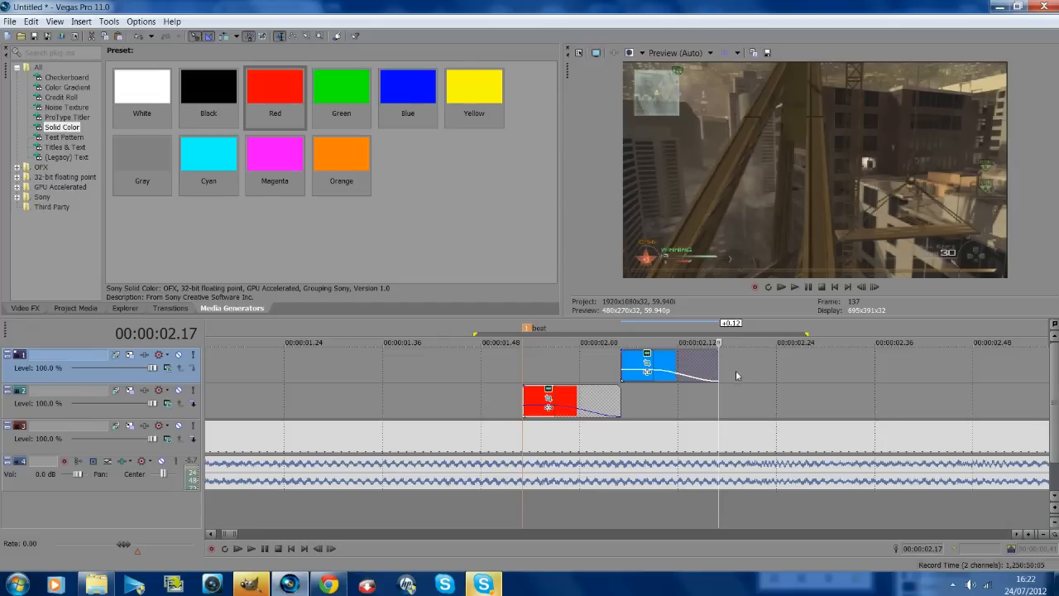
Paste a new bar copy on an inserted top track after the blue one and shift its mask to another strip.
{"action": "right_click", "coordinate": [747, 372]}
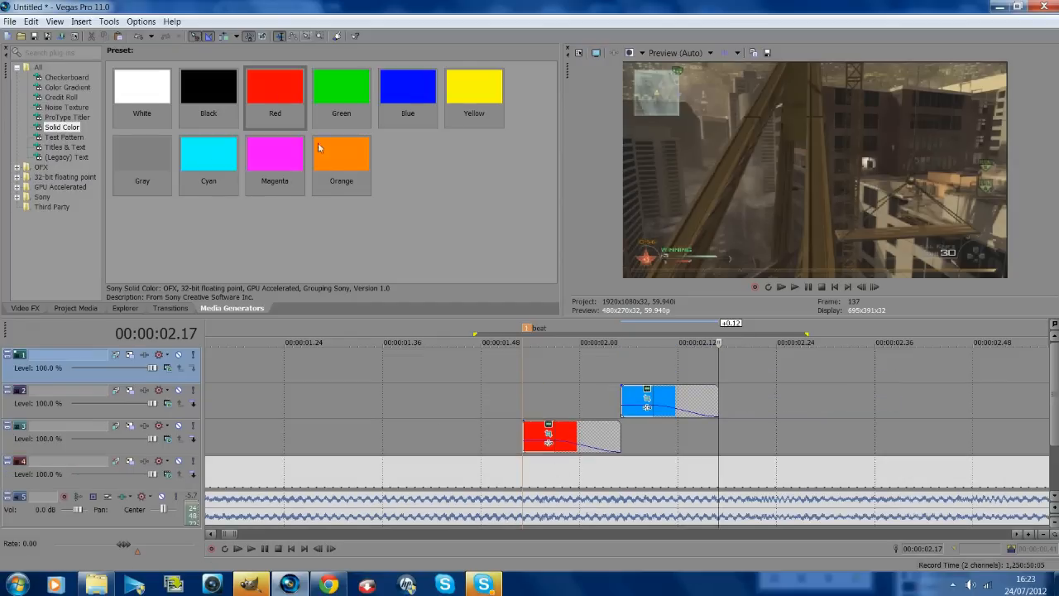
{"action": "right_click", "coordinate": [719, 414]}
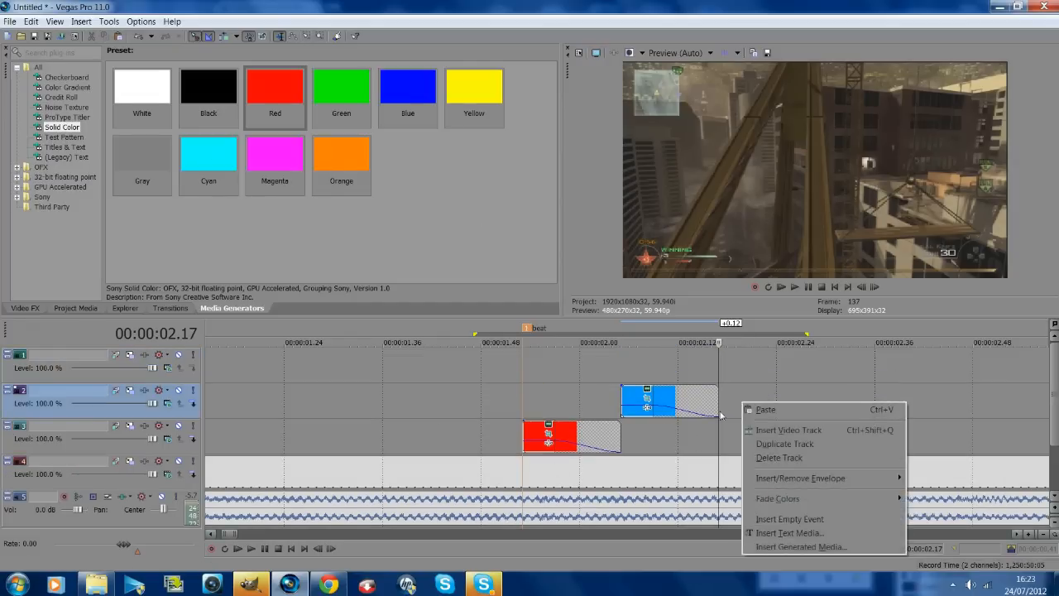
{"action": "left_click", "coordinate": [764, 409]}
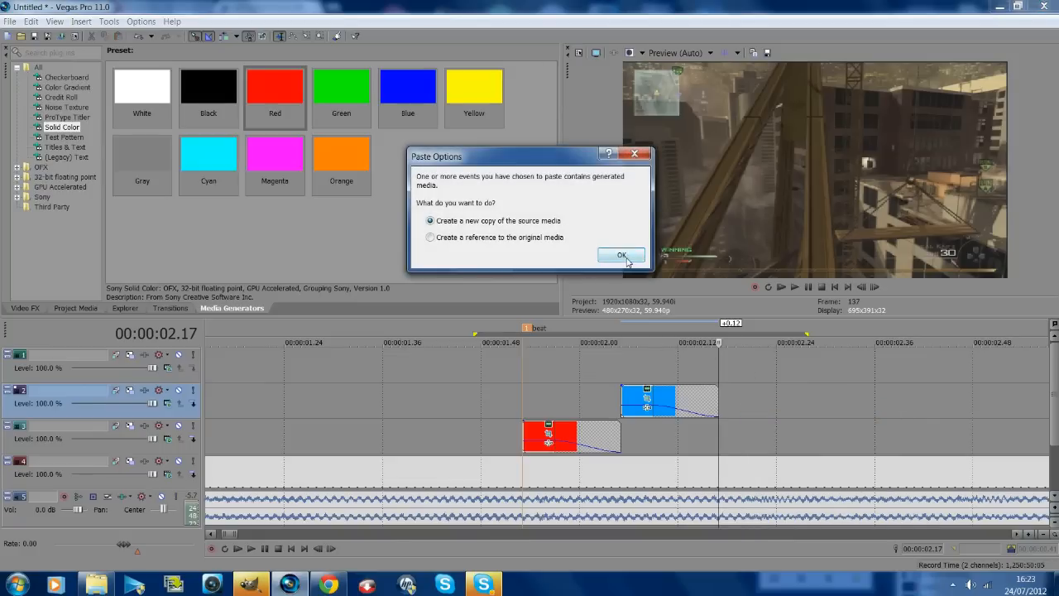
{"action": "left_click", "coordinate": [622, 255]}
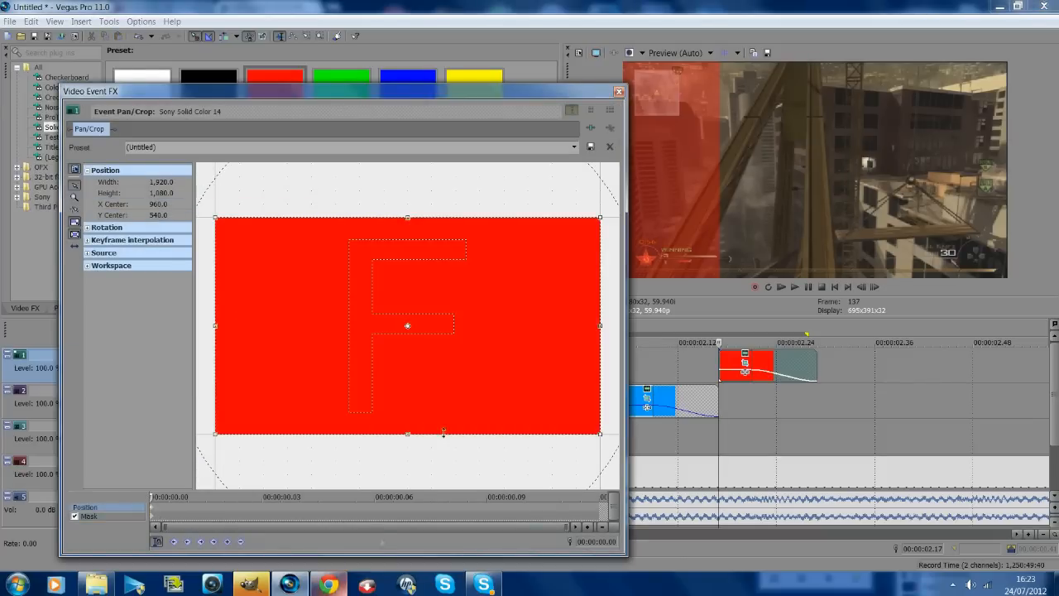
{"action": "mouse_move", "coordinate": [526, 365]}
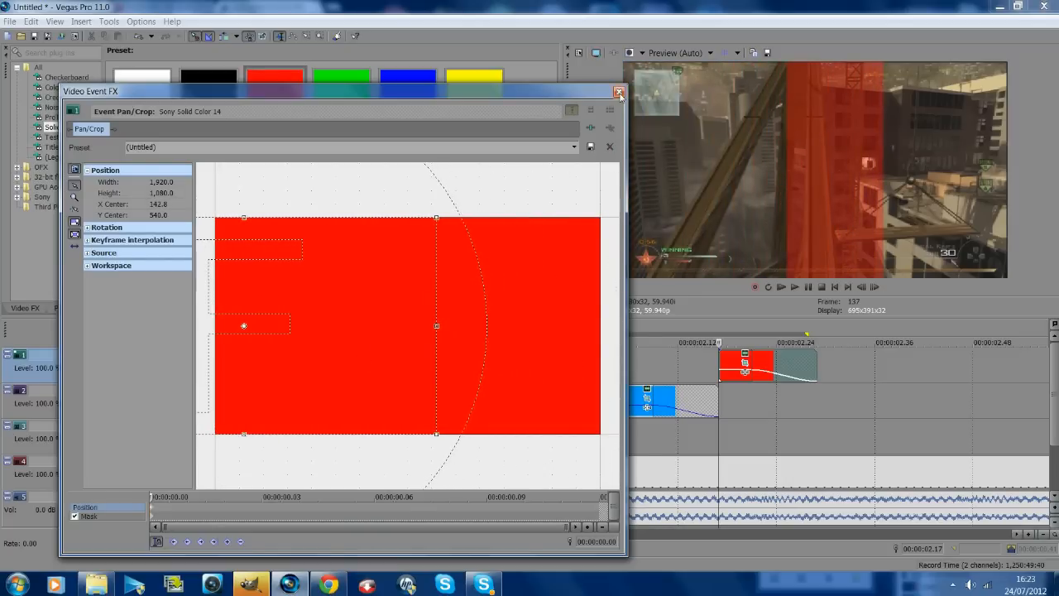
{"action": "left_click", "coordinate": [619, 91]}
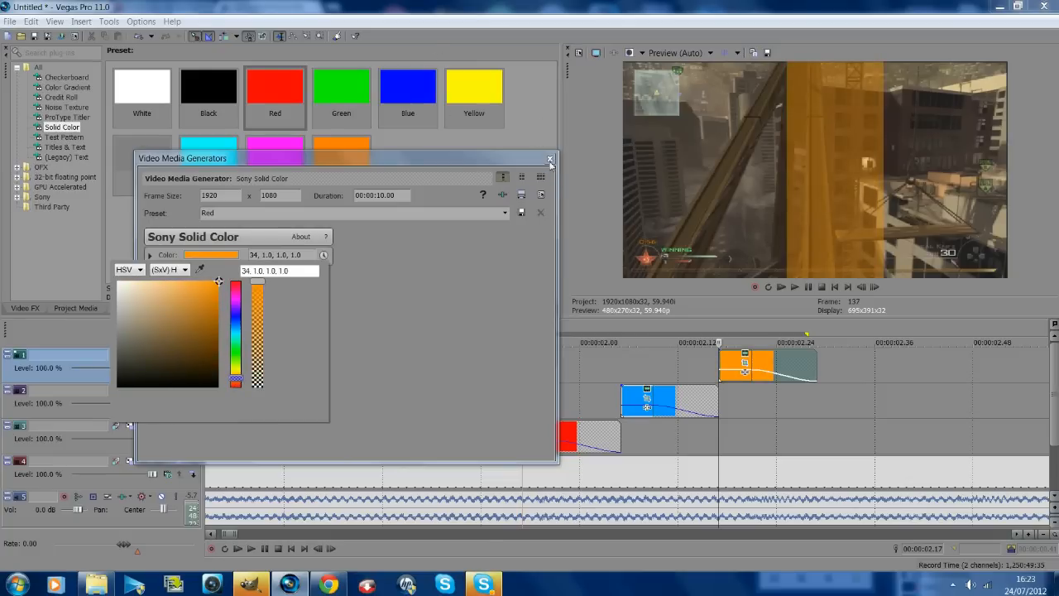
Paste a fourth bar copy after the orange one on a new top track and recolour it green.
{"action": "left_click", "coordinate": [549, 159]}
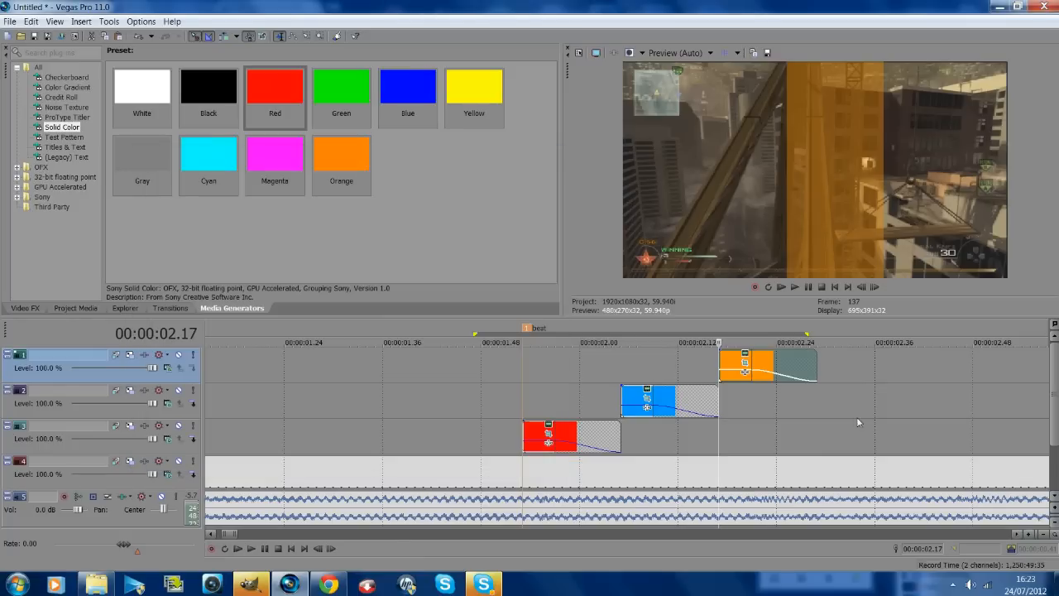
{"action": "right_click", "coordinate": [720, 380]}
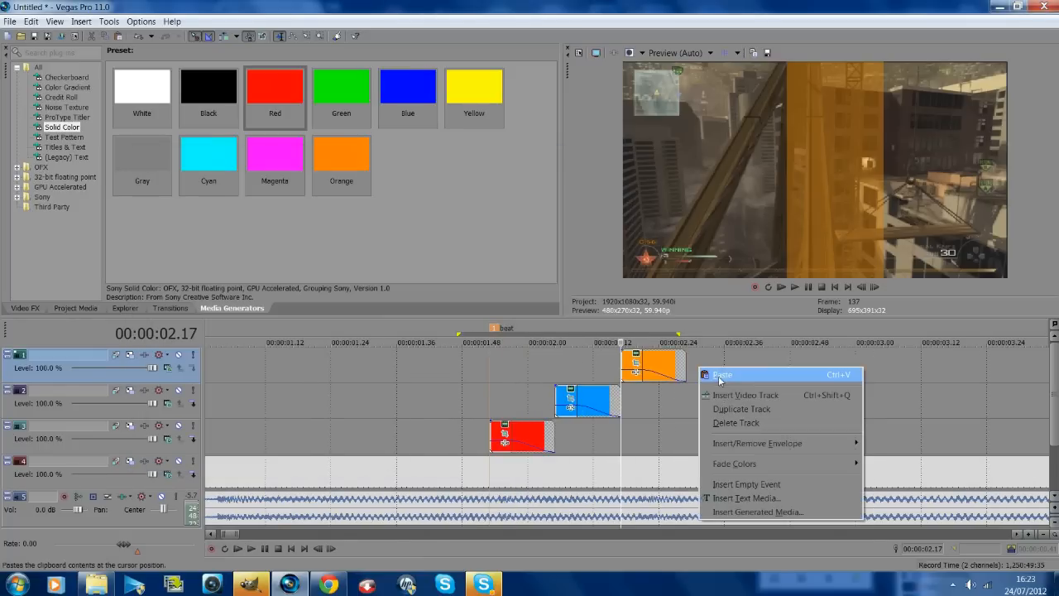
{"action": "left_click", "coordinate": [721, 373]}
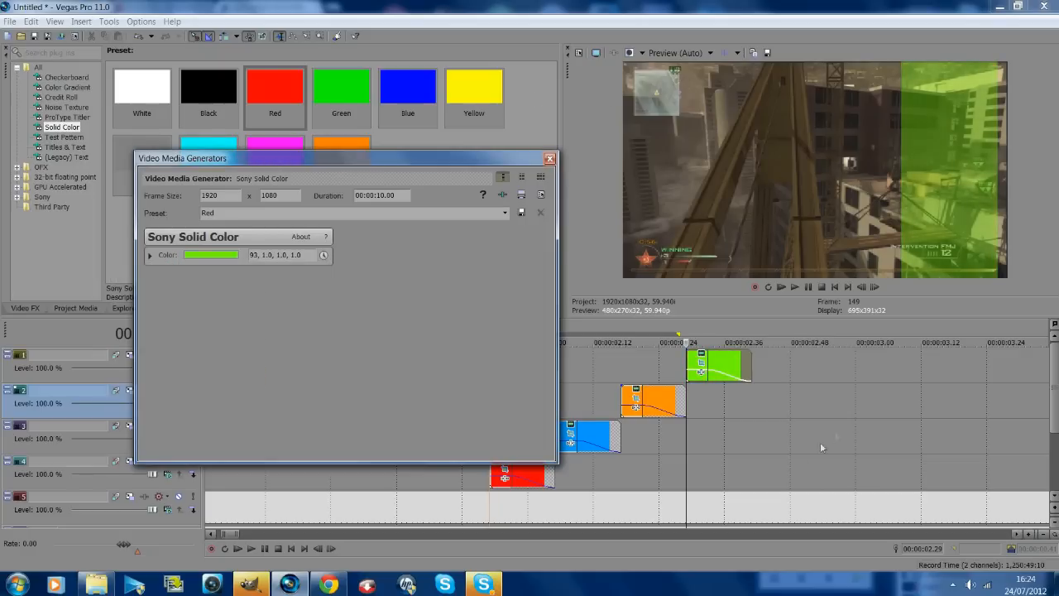
{"action": "left_click", "coordinate": [549, 158]}
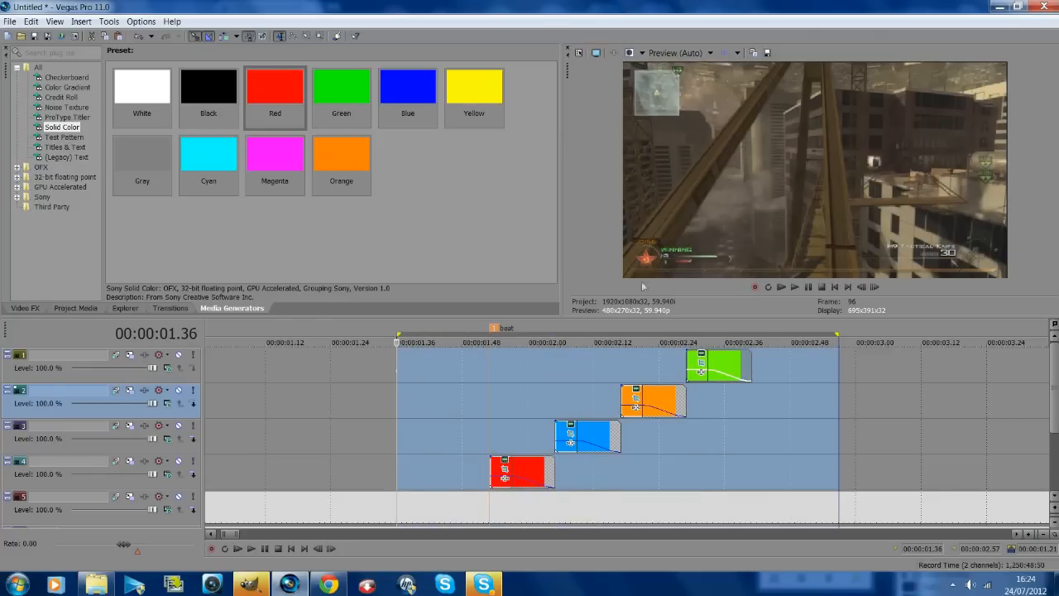
Reshape the green event's Pan/Crop mask to its own right-side strip and preview all four bars.
{"action": "left_click", "coordinate": [794, 286]}
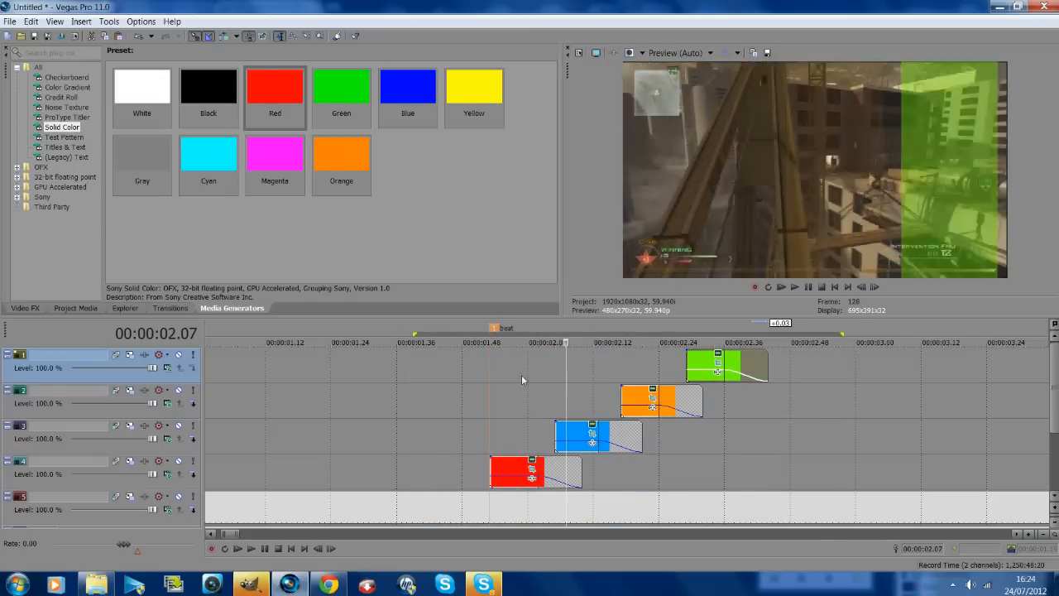
{"action": "left_click", "coordinate": [781, 288]}
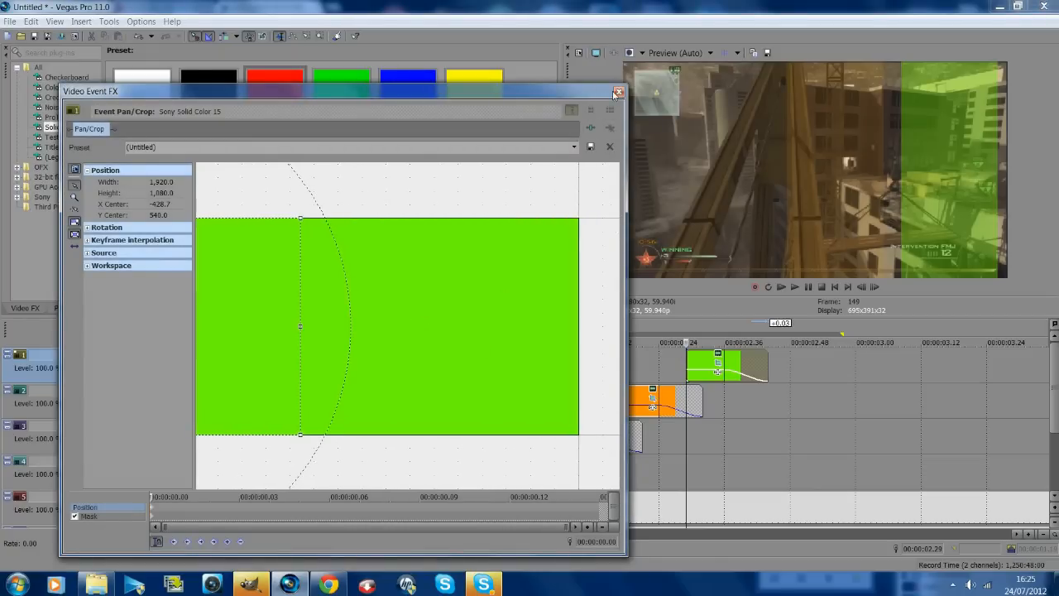
{"action": "left_click", "coordinate": [617, 92]}
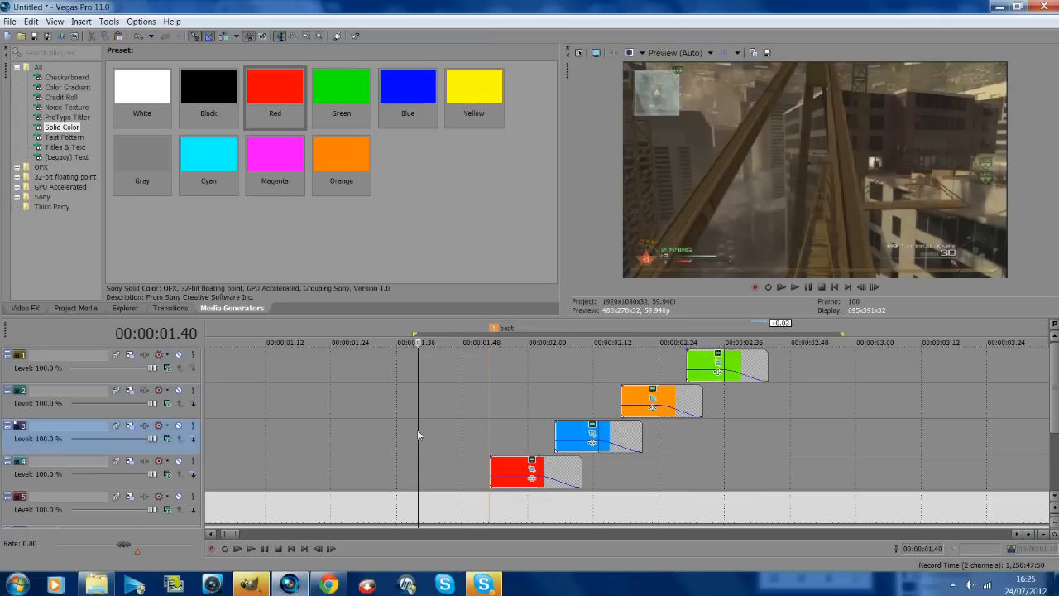
{"action": "mouse_move", "coordinate": [507, 395]}
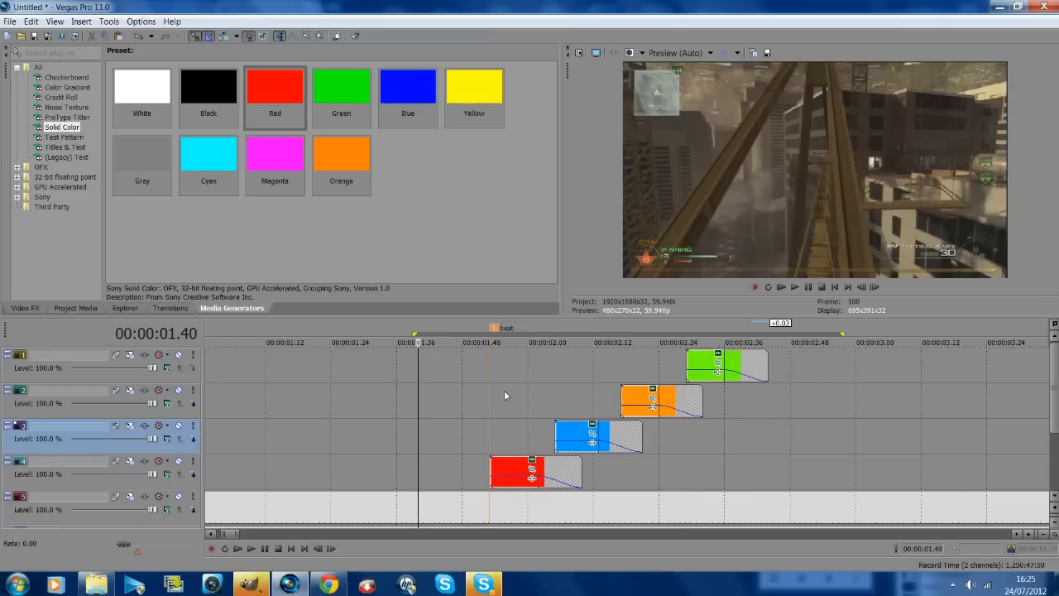
{"action": "mouse_move", "coordinate": [807, 329]}
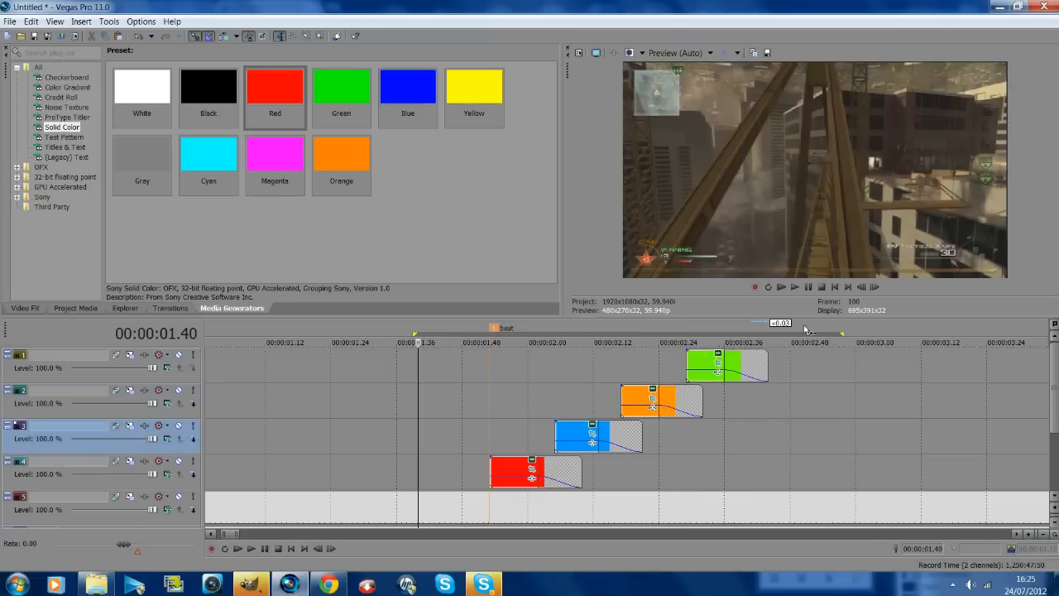
{"action": "mouse_move", "coordinate": [843, 280]}
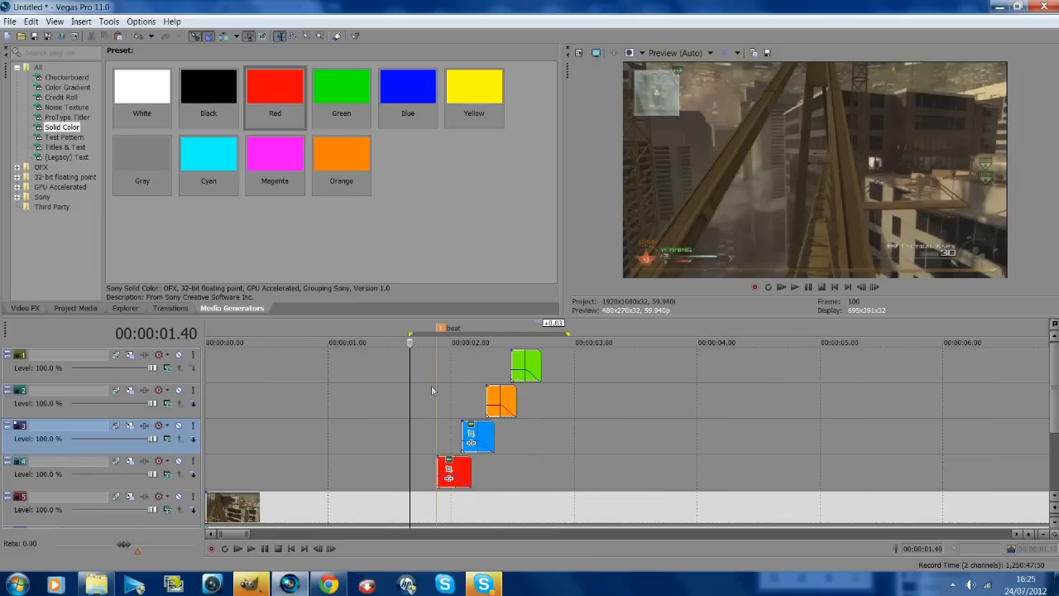
{"action": "mouse_move", "coordinate": [387, 405]}
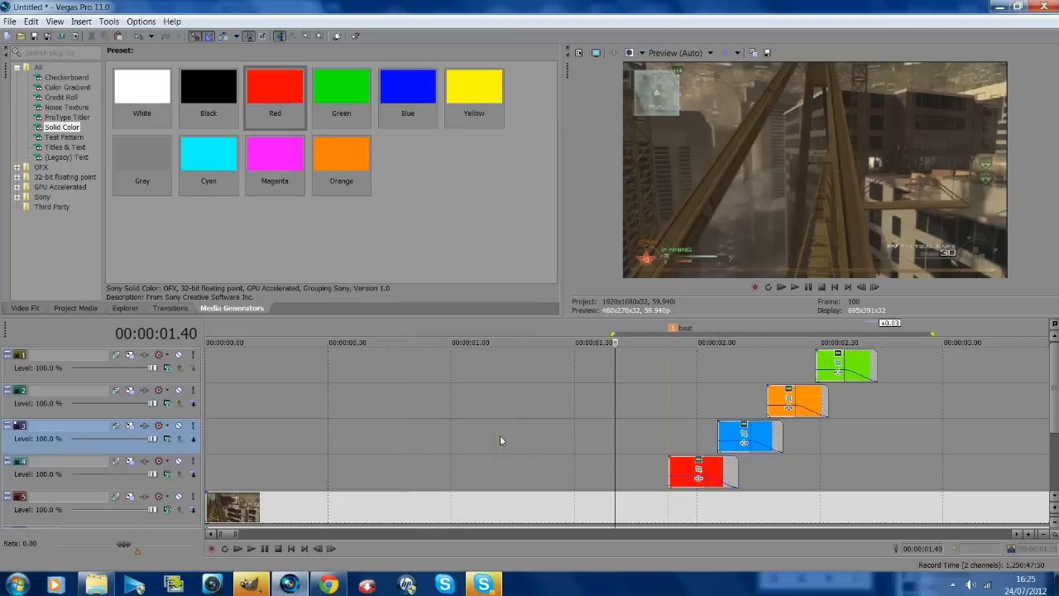
{"action": "mouse_move", "coordinate": [648, 433]}
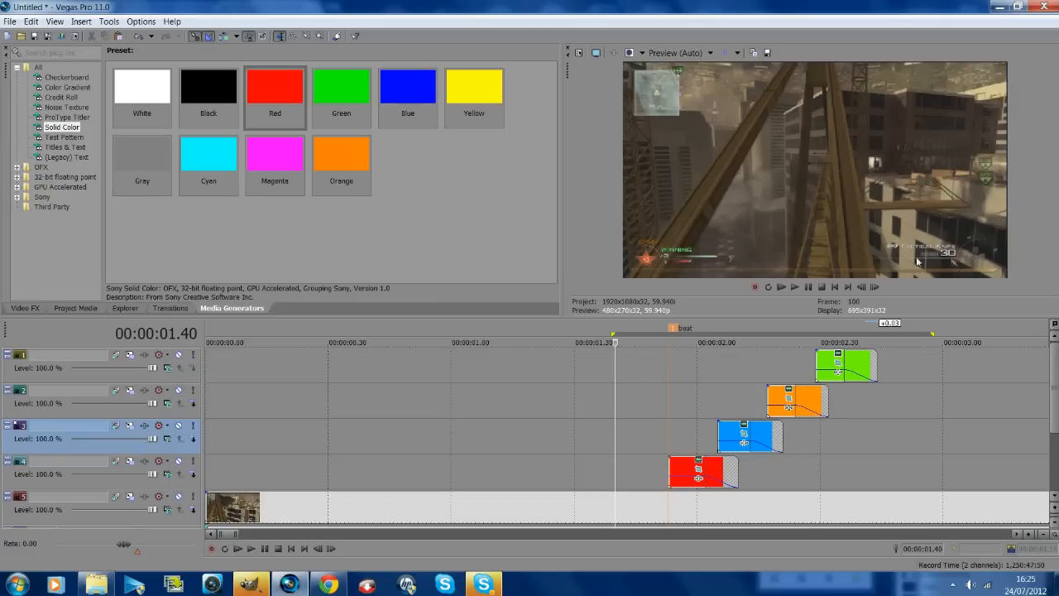
Show the Video FX library and nudge playback slightly later in the clip.
{"action": "left_click", "coordinate": [781, 286]}
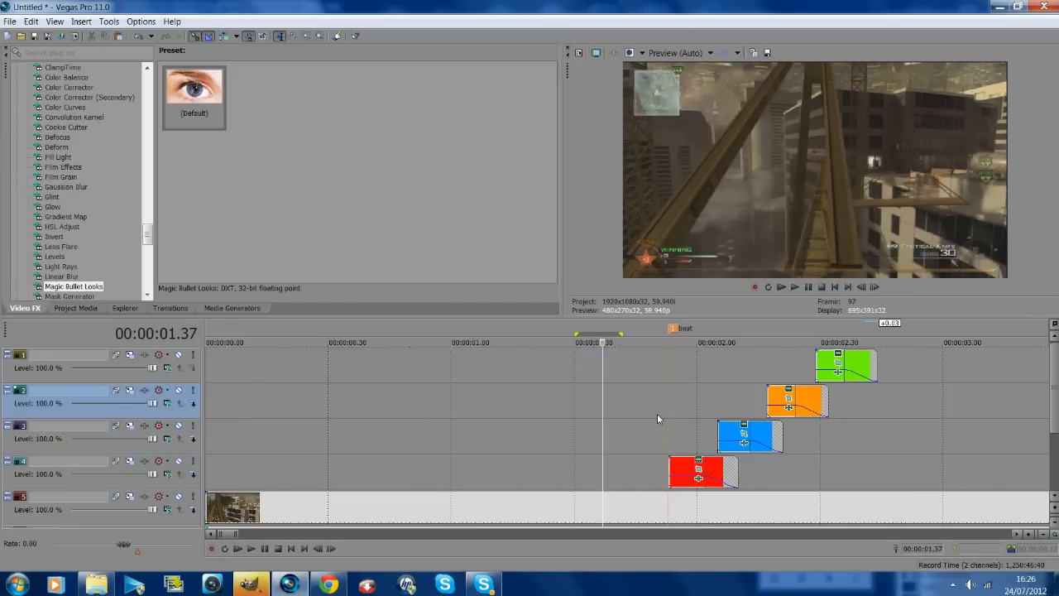
{"action": "left_click", "coordinate": [658, 341]}
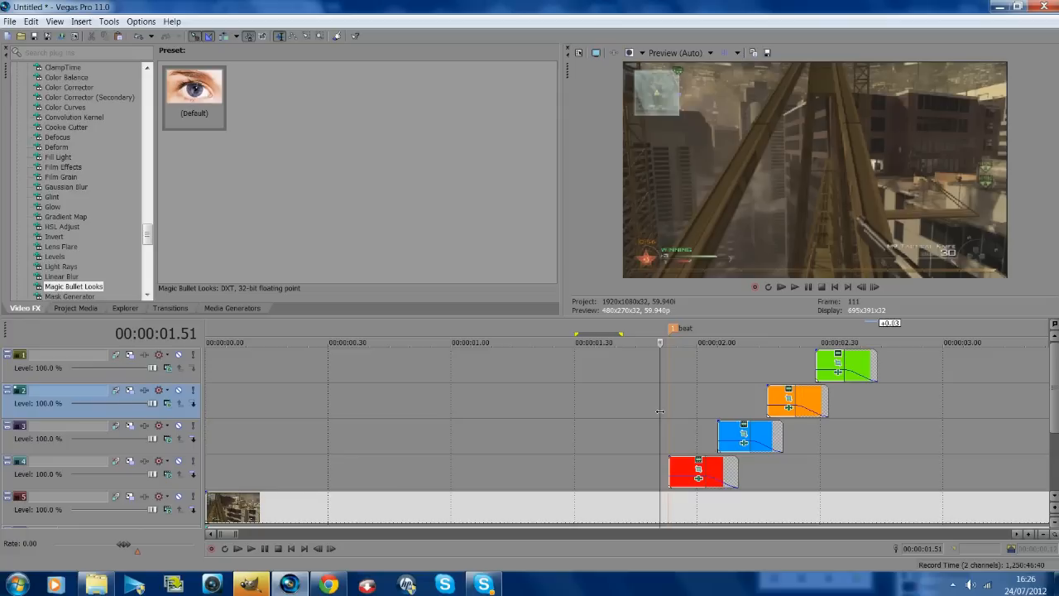